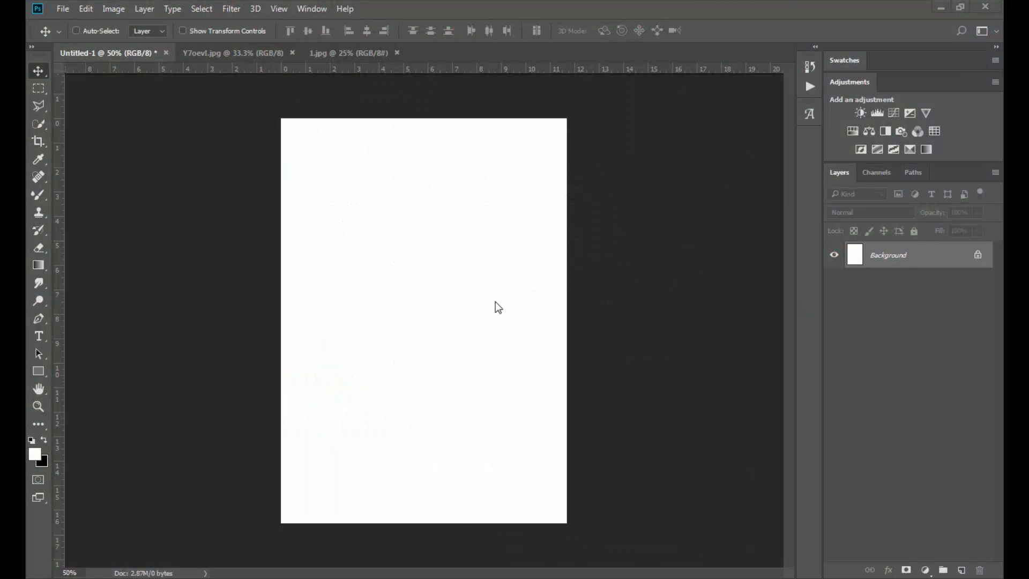
pyautogui.moveTo(898, 548)
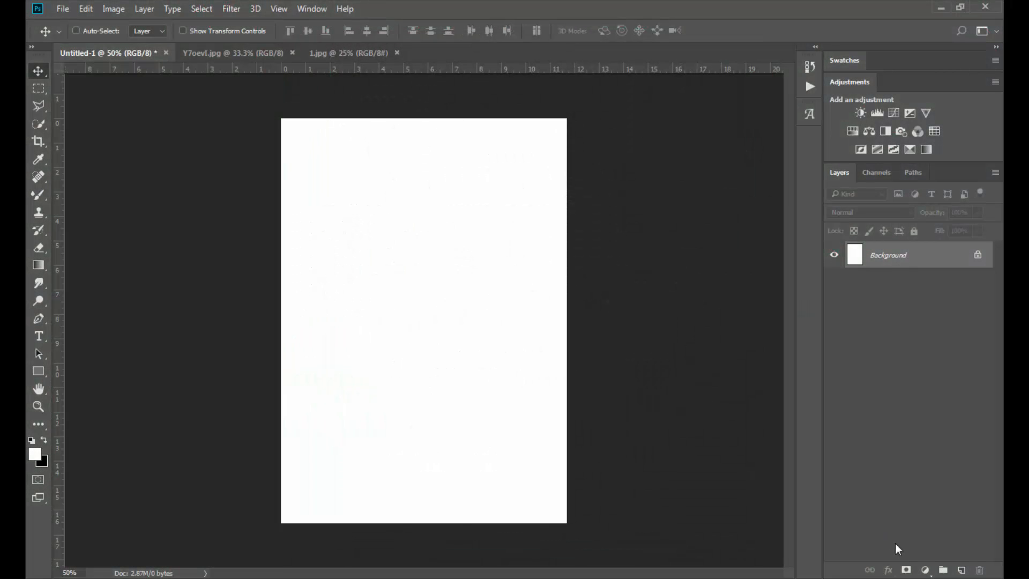
# - Add a Solid Color fill layer in near-black #0c0c0c over the white background
pyautogui.click(924, 569)
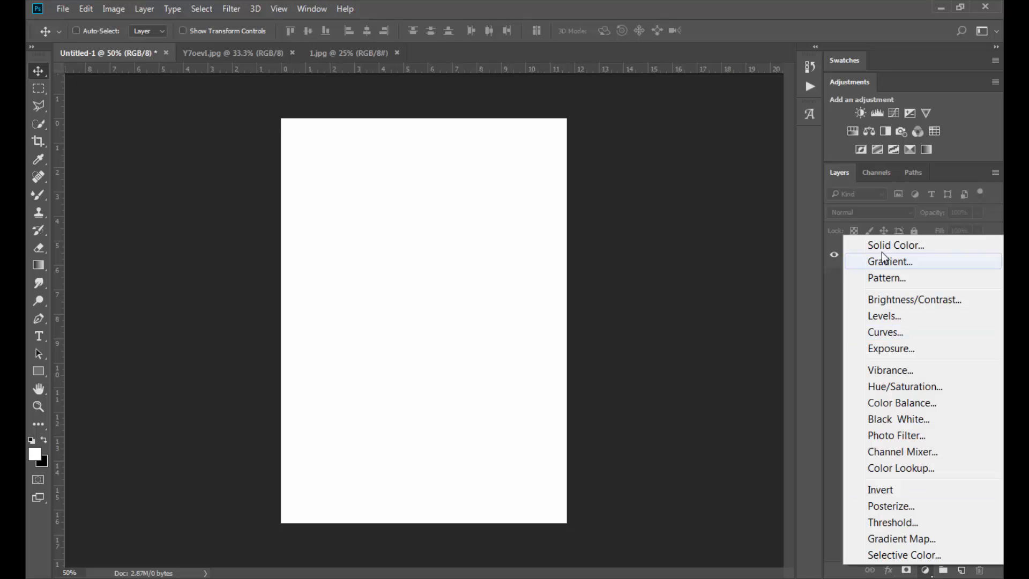
pyautogui.click(895, 245)
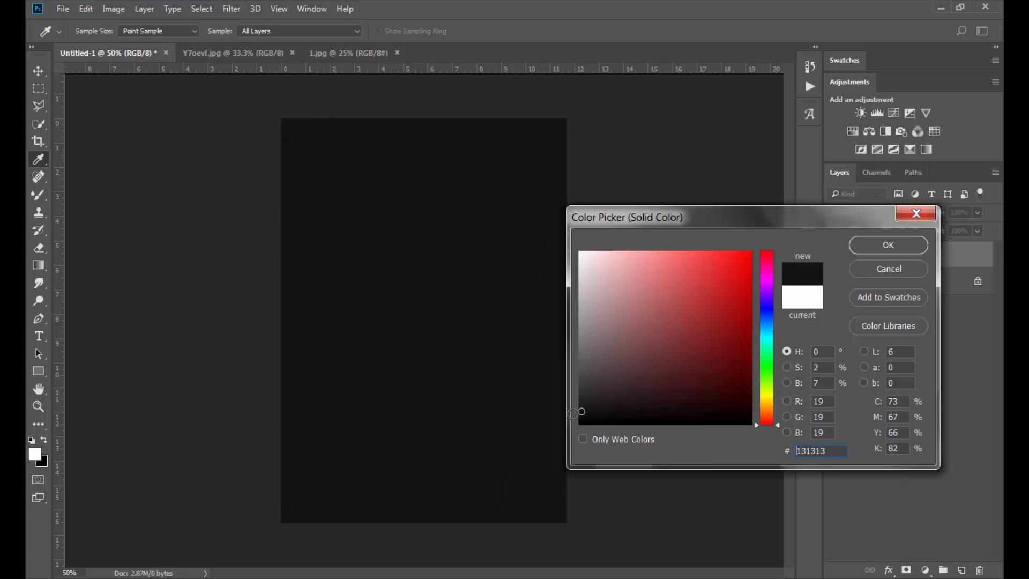
pyautogui.click(577, 417)
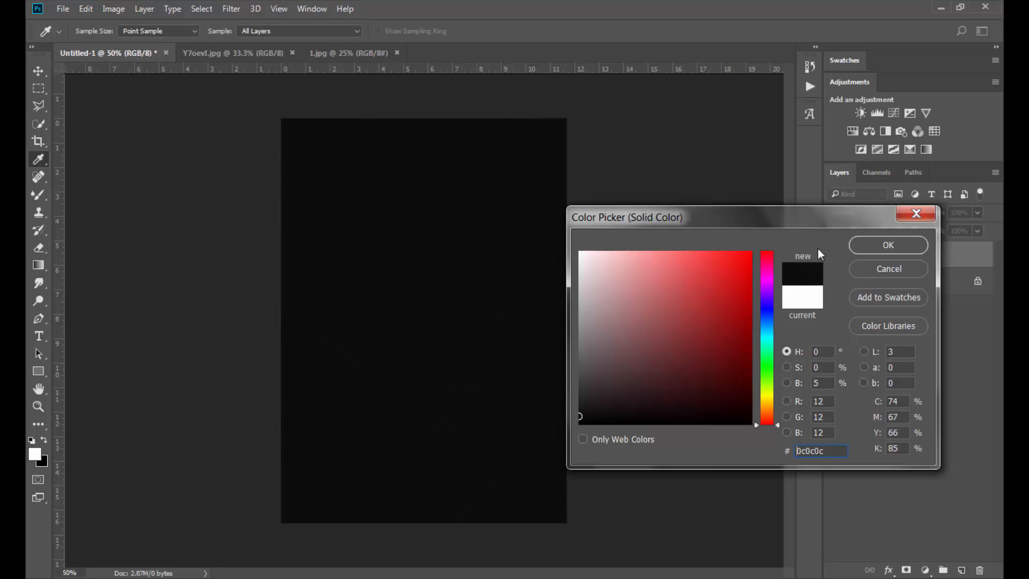
pyautogui.click(887, 245)
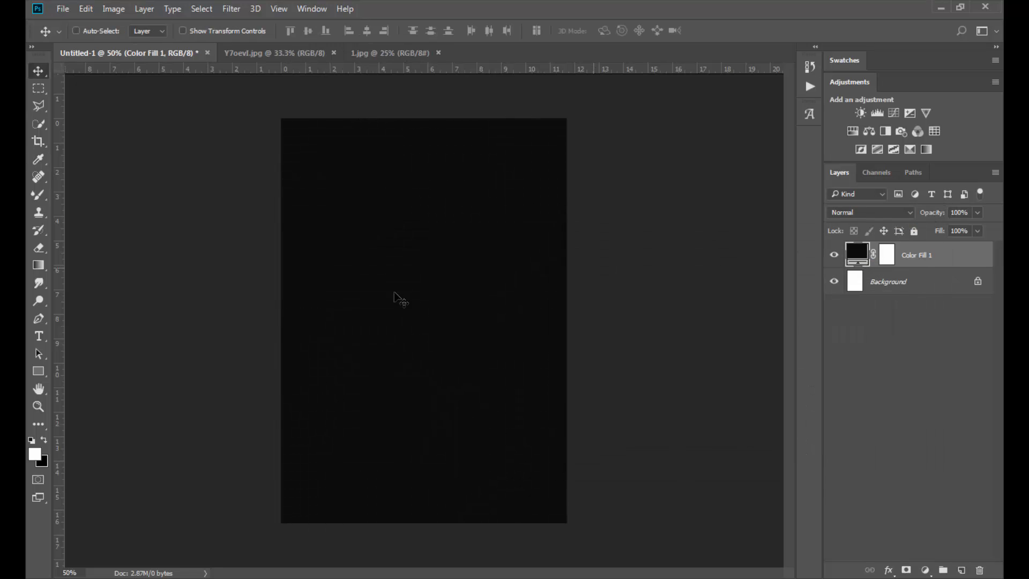
pyautogui.moveTo(38, 335)
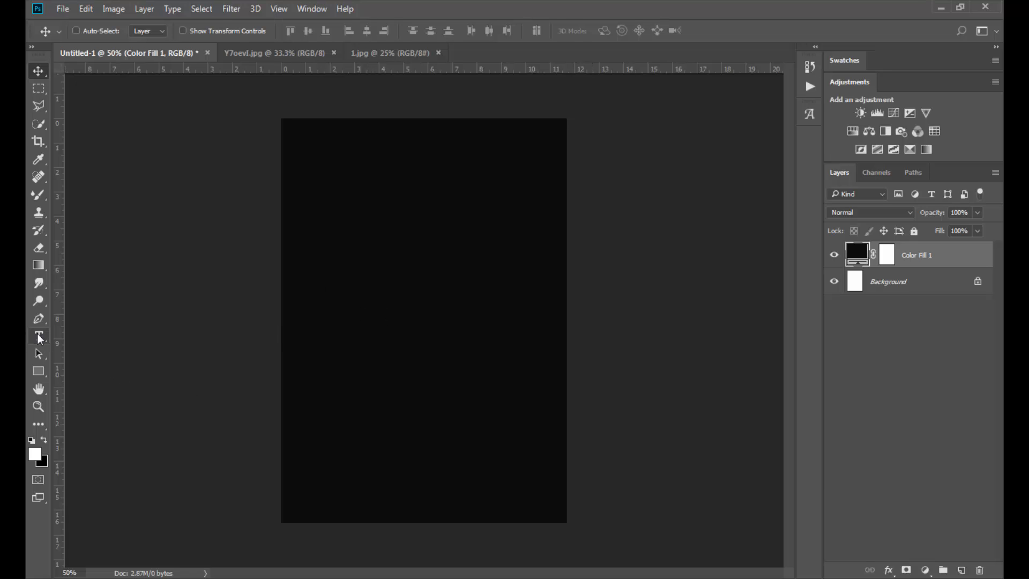
# - Create white type near the top-left reading 'FL-' with 'OW' on a second line
pyautogui.click(38, 335)
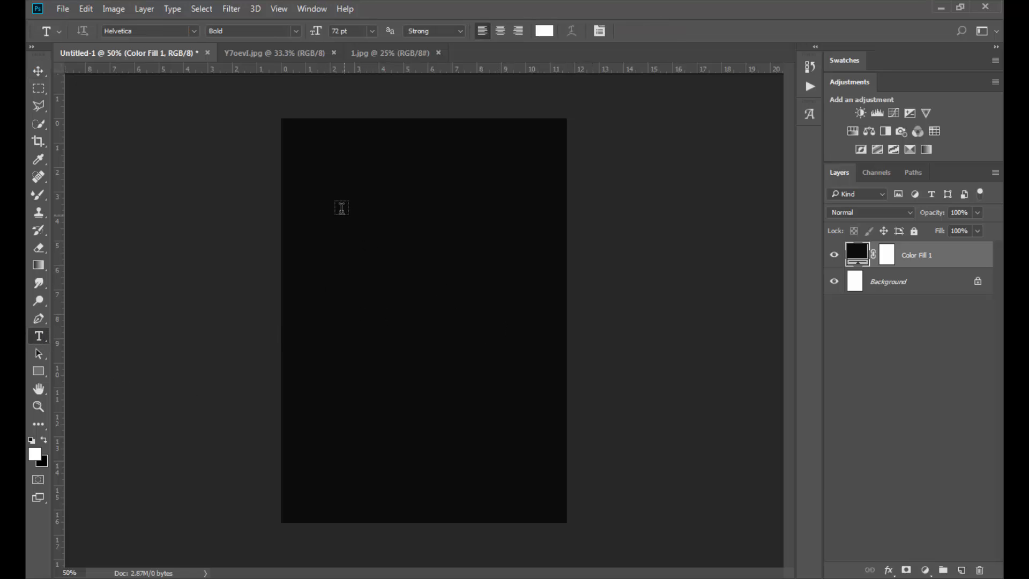
pyautogui.click(332, 190)
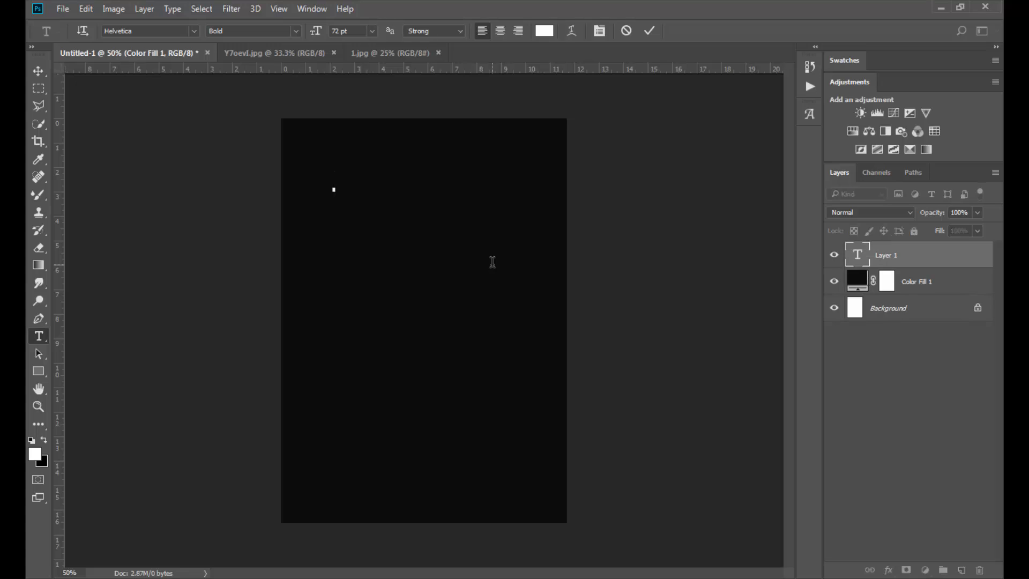
pyautogui.write('FL')
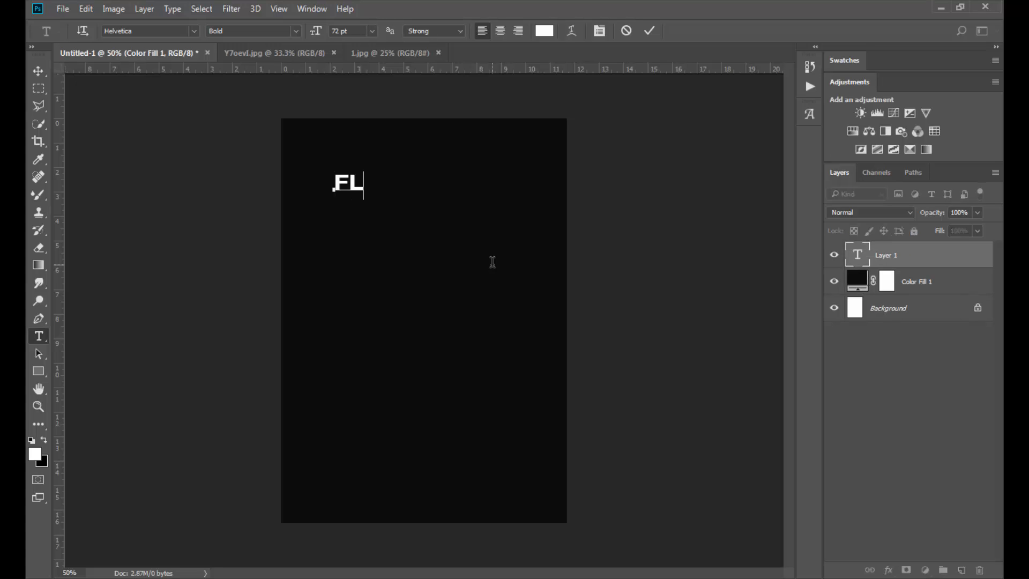
pyautogui.write('-')
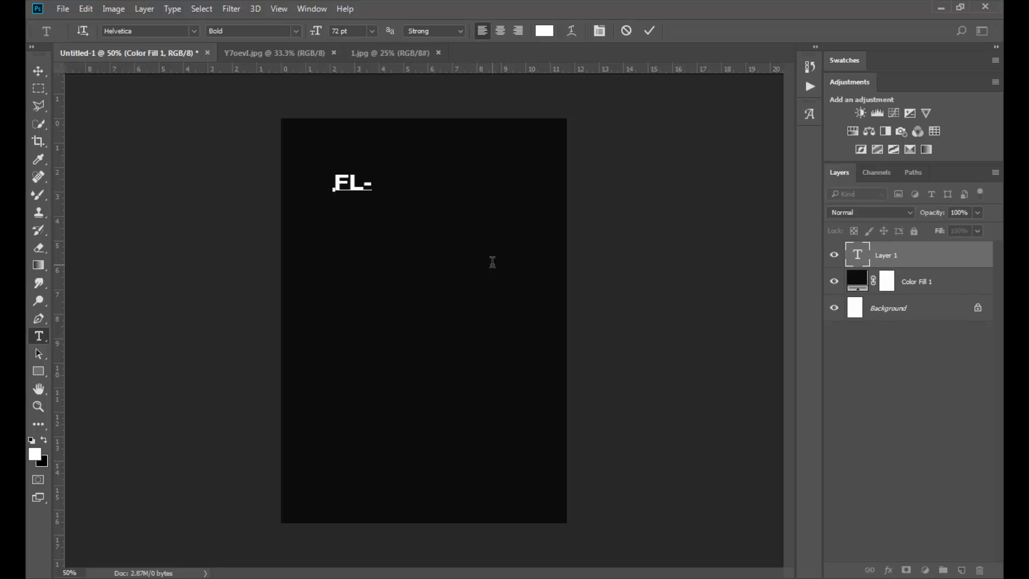
pyautogui.write('OW')
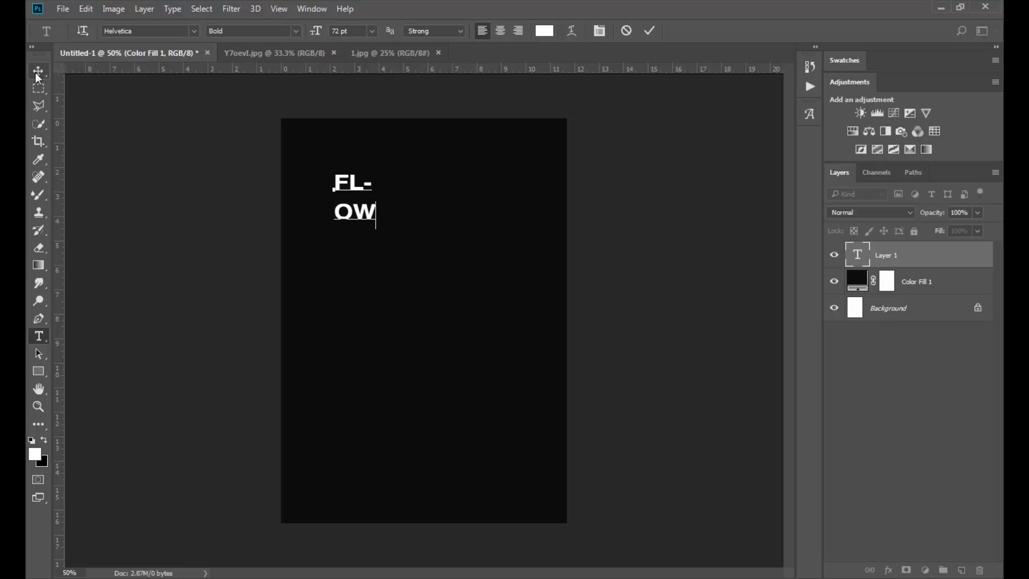
pyautogui.moveTo(39, 71)
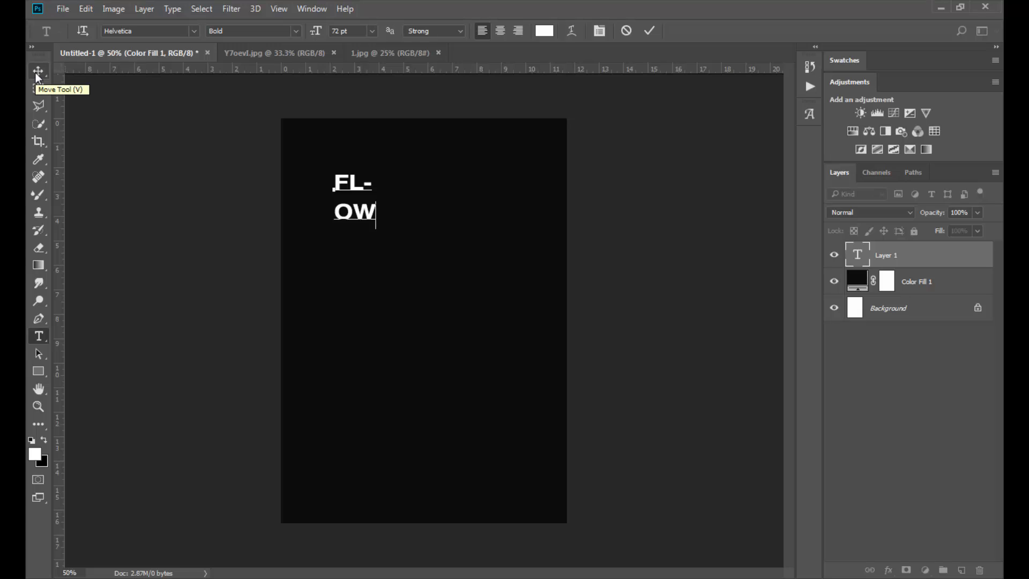
# - Commit the text and free-transform it larger to fill most of the dark page
pyautogui.press('ctrl+t')
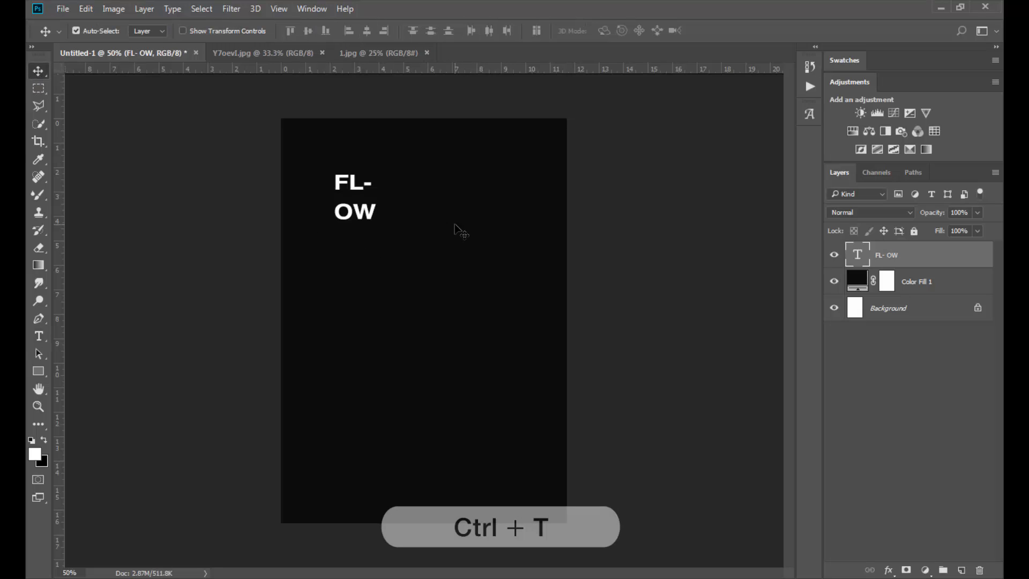
pyautogui.press('ctrl+t')
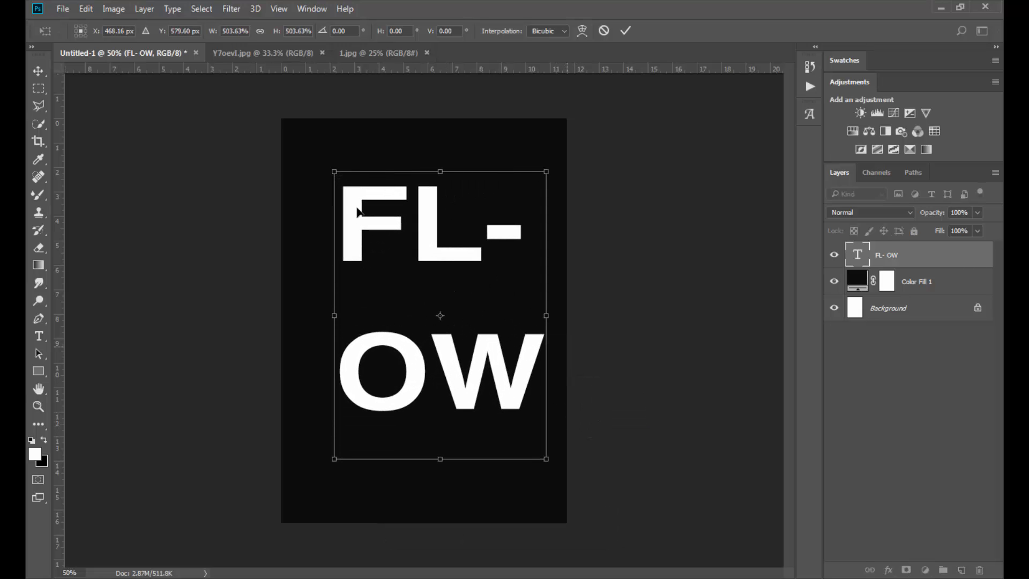
pyautogui.moveTo(333, 171); pyautogui.dragTo(310, 139)
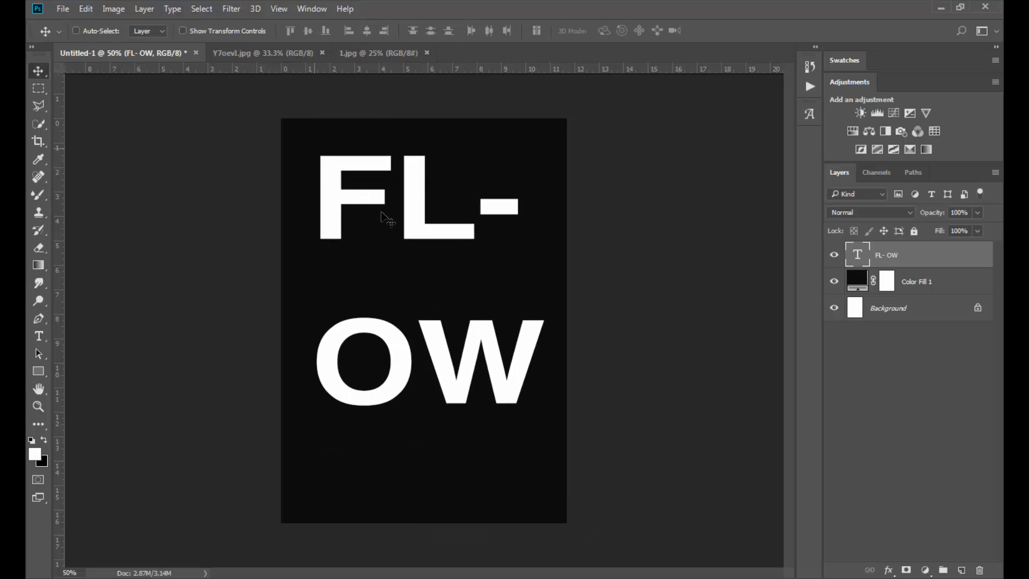
pyautogui.click(39, 335)
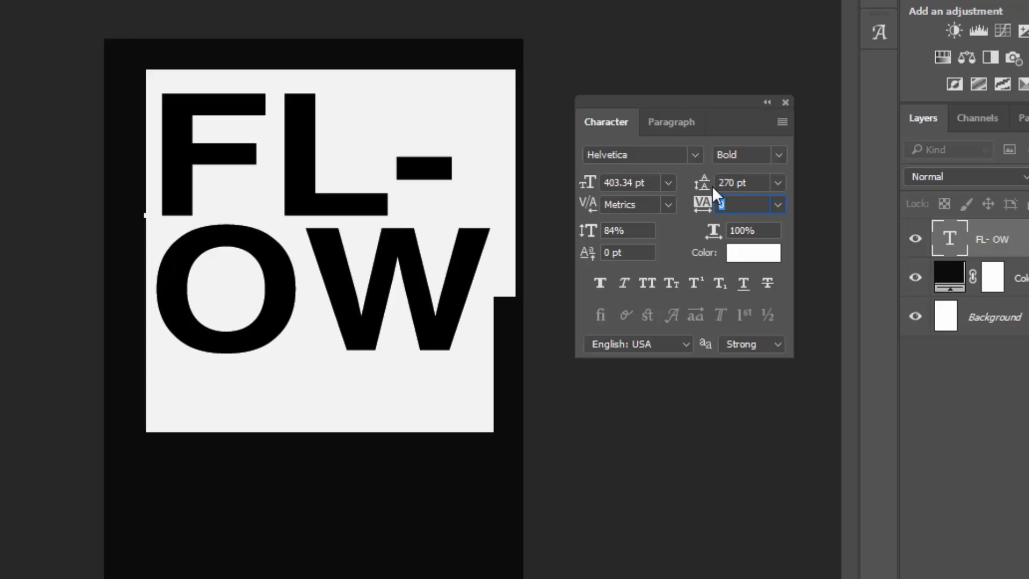
# - Set the 403.34 pt text's leading to 265 pt and tracking to 0 in the Character panel
pyautogui.click(702, 182)
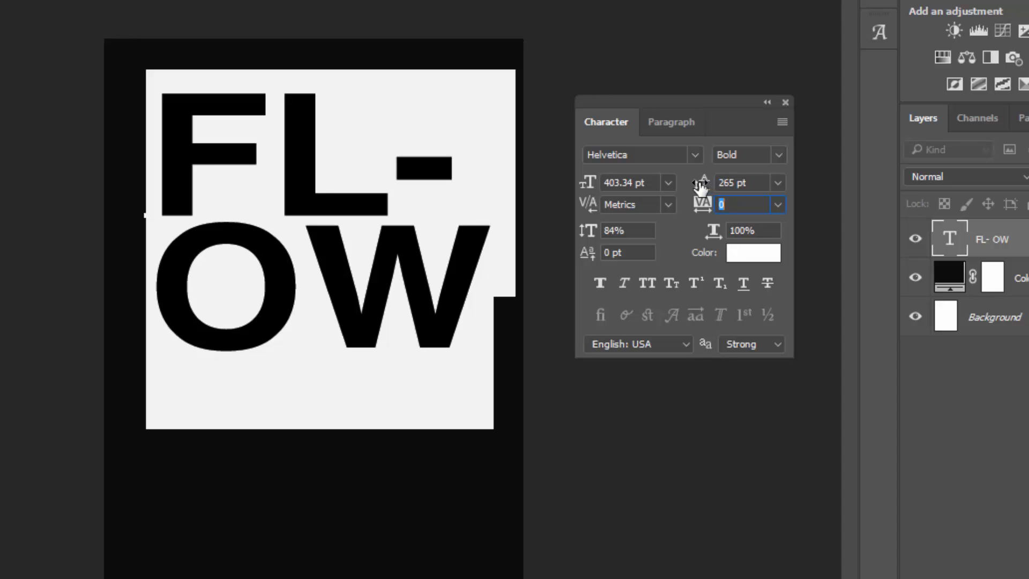
pyautogui.click(704, 182)
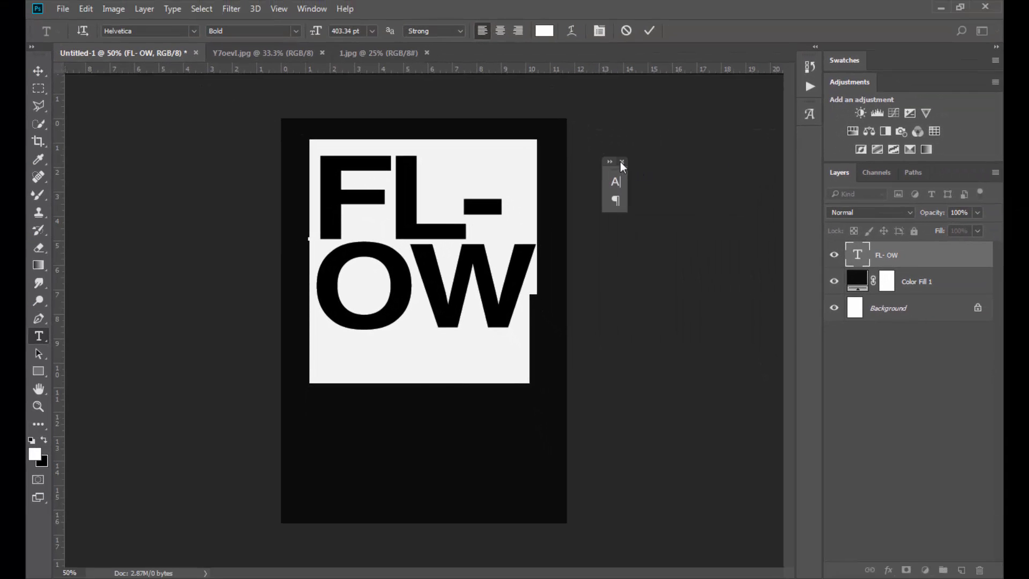
pyautogui.click(38, 72)
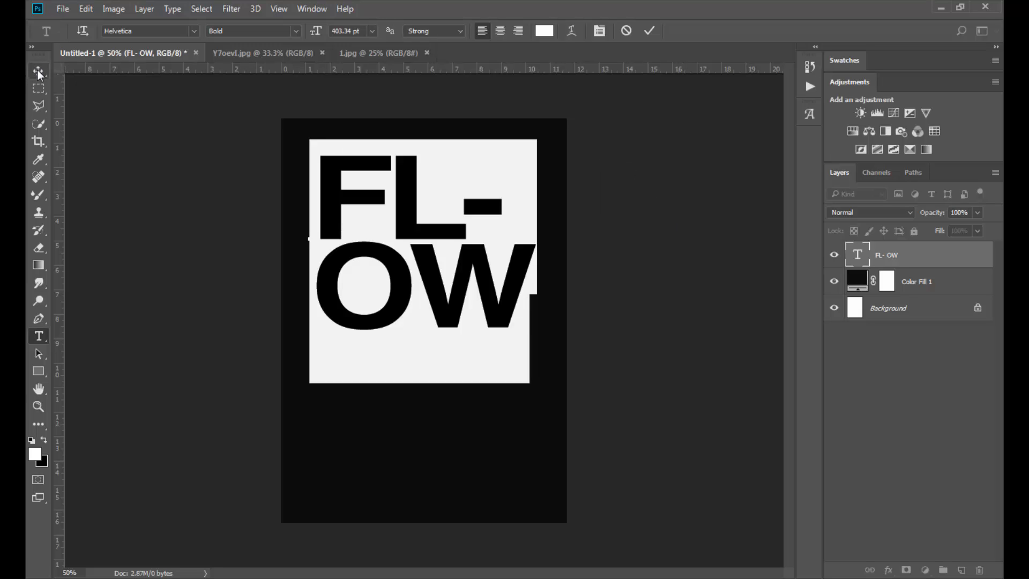
# - Commit the text edit and start a free transform to tilt and enlarge the type
pyautogui.click(38, 71)
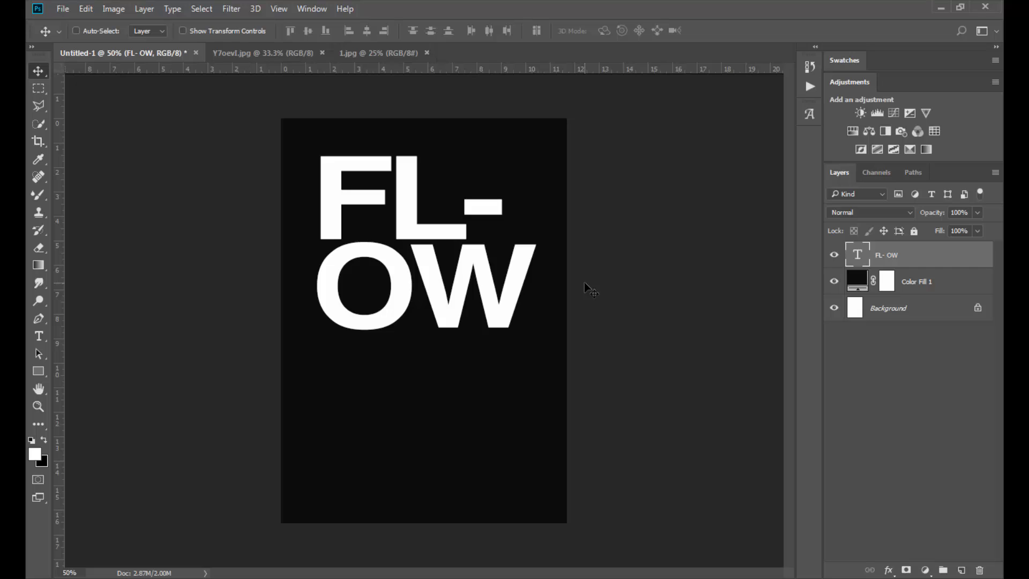
pyautogui.press('ctrl+t')
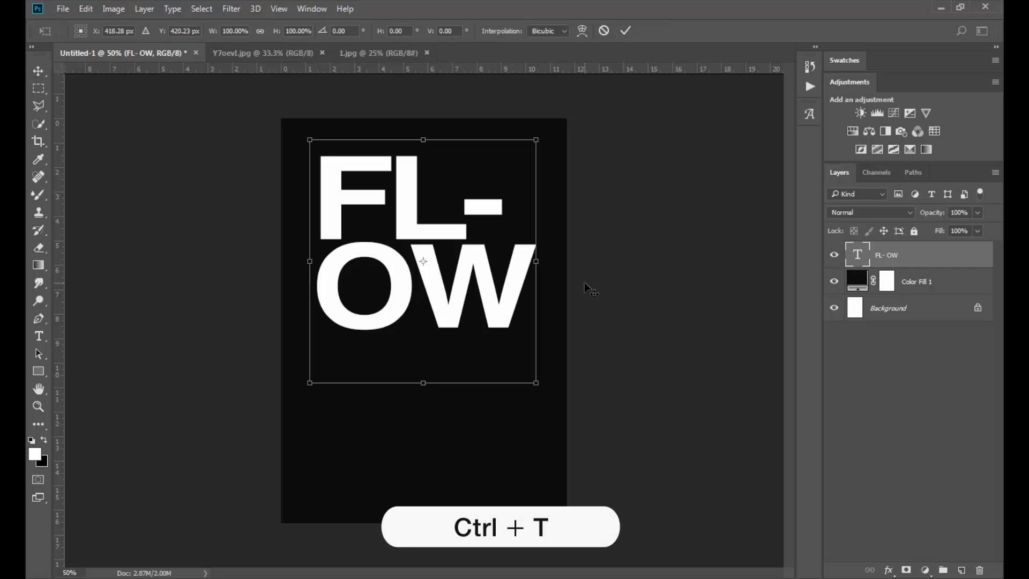
pyautogui.moveTo(536, 381)
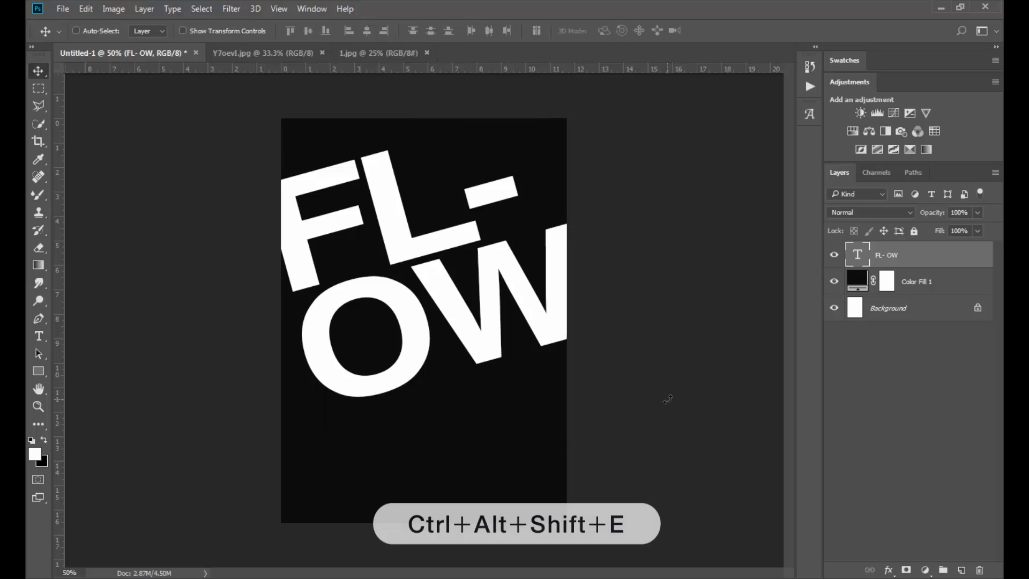
# - Stamp visible layers into a new layer and convert it to a smart object
pyautogui.press('Ctrl+Alt+Shift+E')
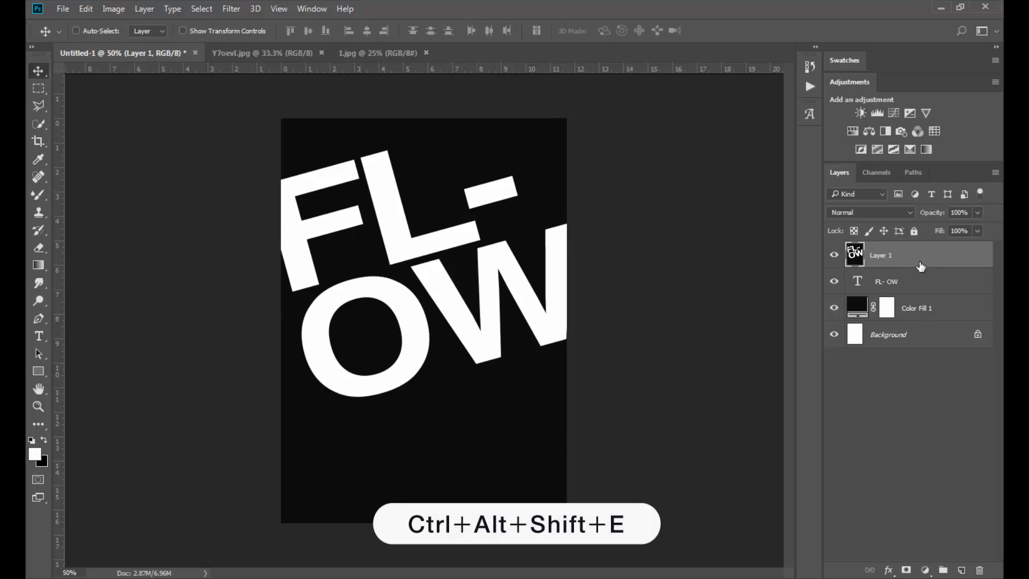
pyautogui.rightClick(919, 255)
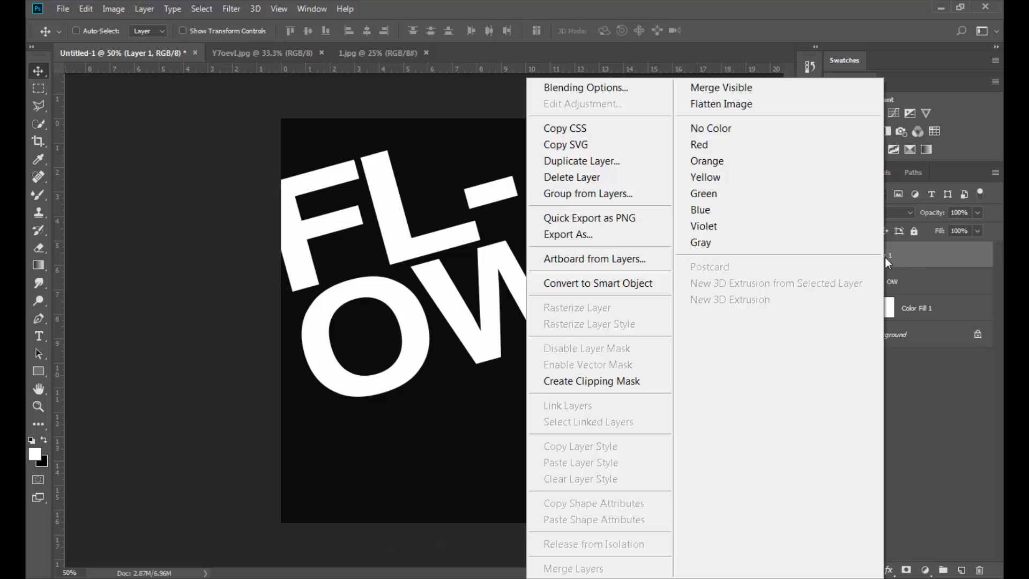
pyautogui.moveTo(597, 282)
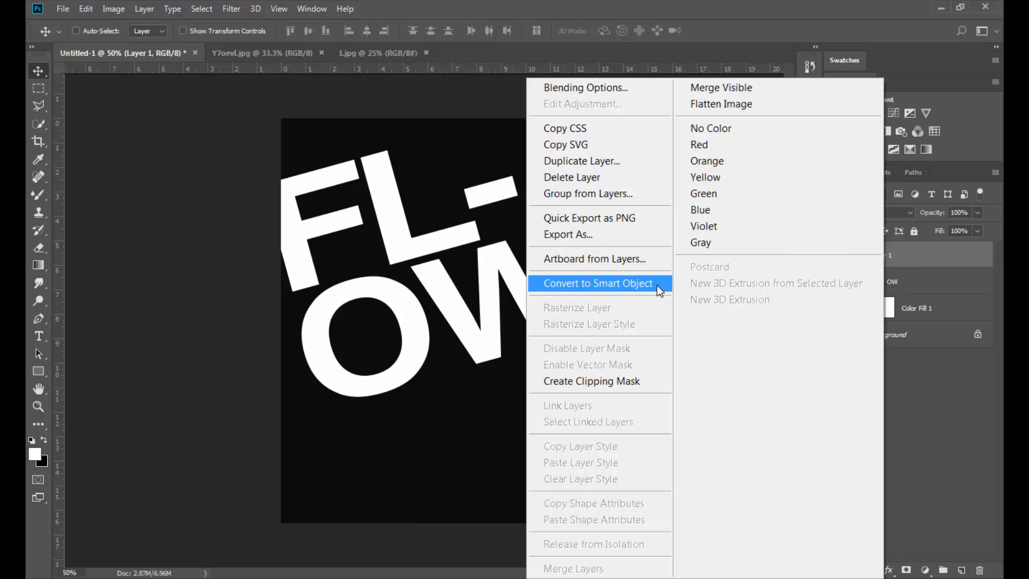
pyautogui.click(597, 282)
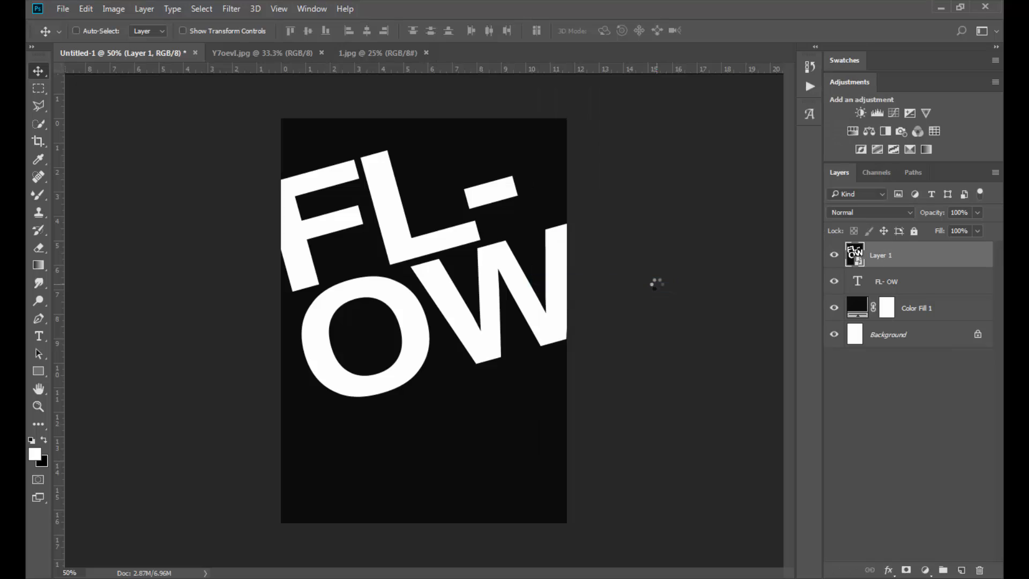
pyautogui.moveTo(639, 251)
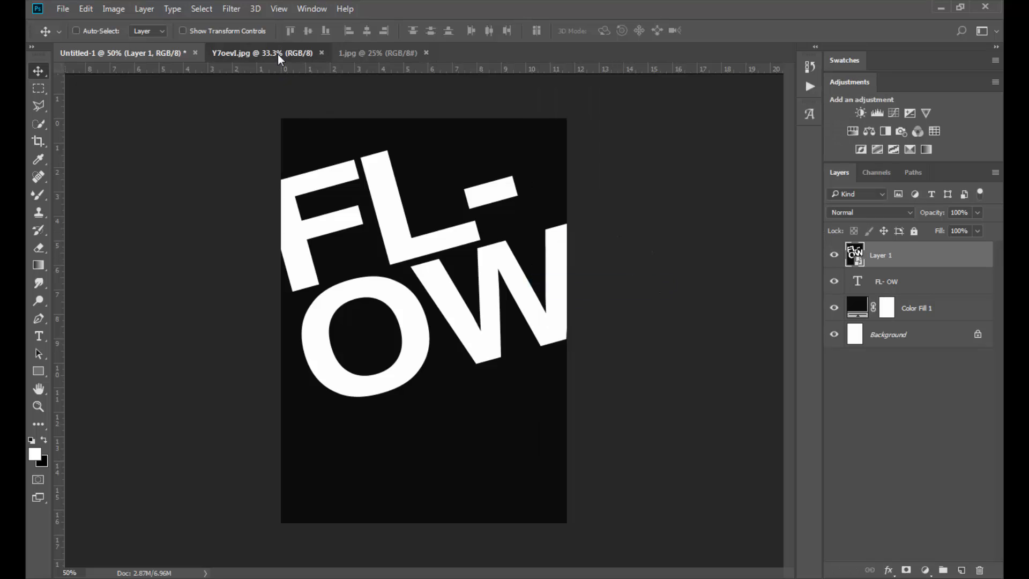
# - Bring the Y7oevl.jpg water photo into the poster and scale it to cover the canvas
pyautogui.click(262, 52)
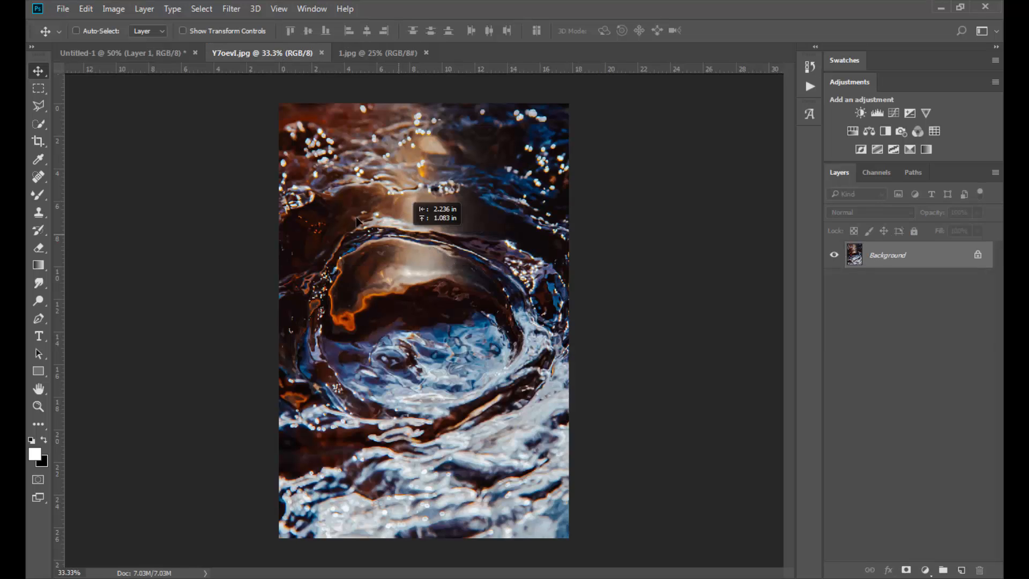
pyautogui.click(121, 54)
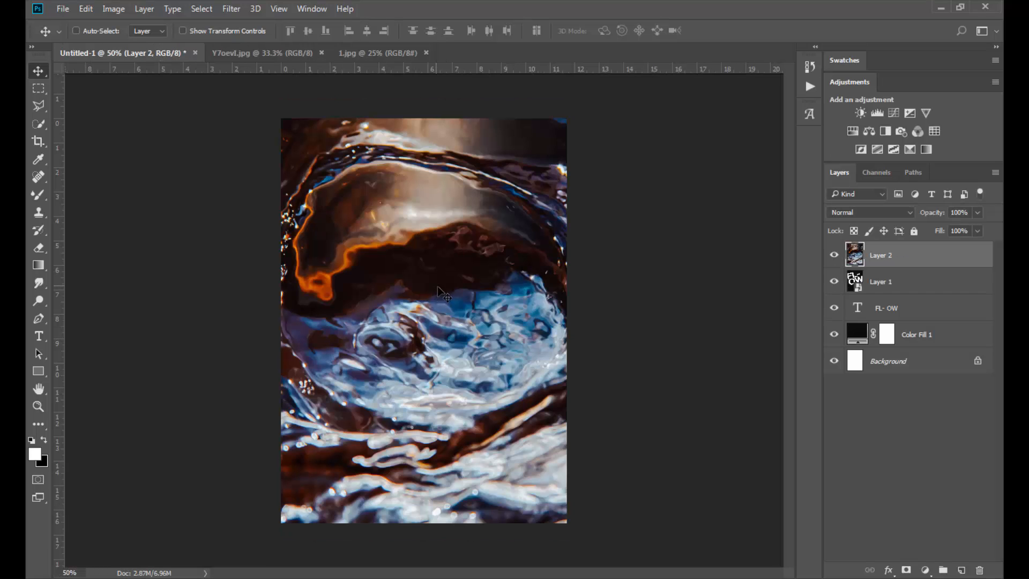
pyautogui.press('ctrl+t')
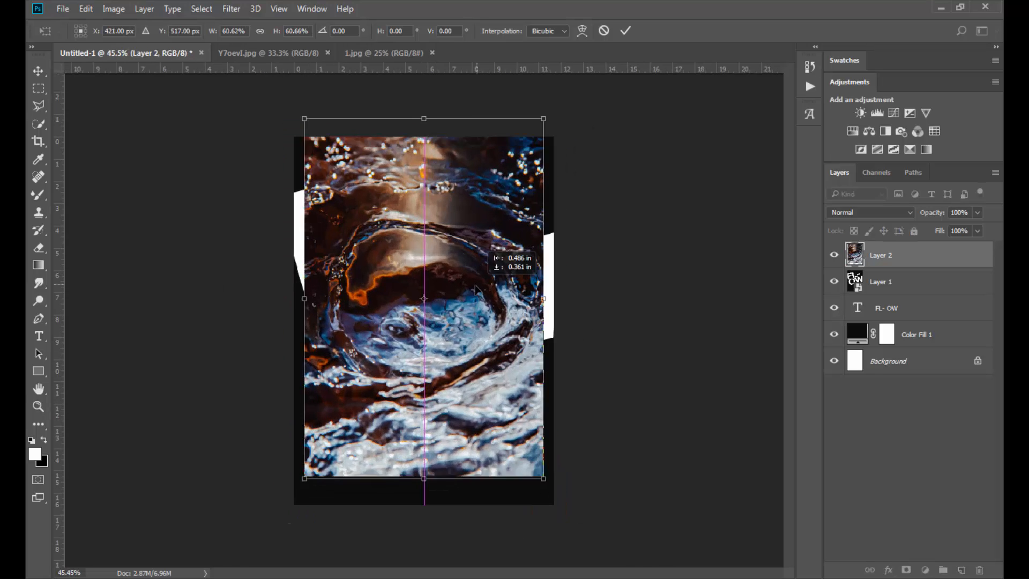
pyautogui.press('Return')
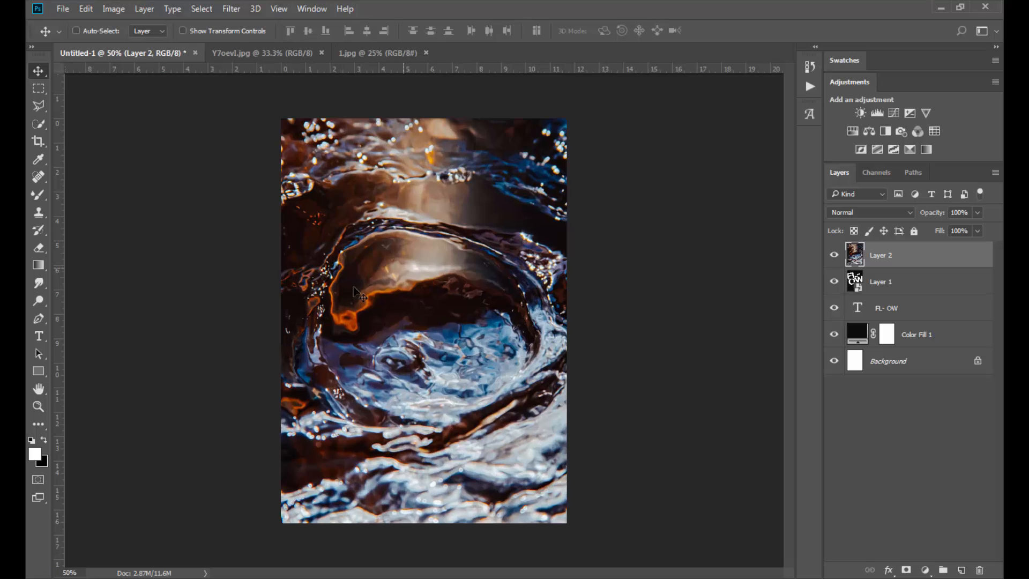
pyautogui.click(62, 9)
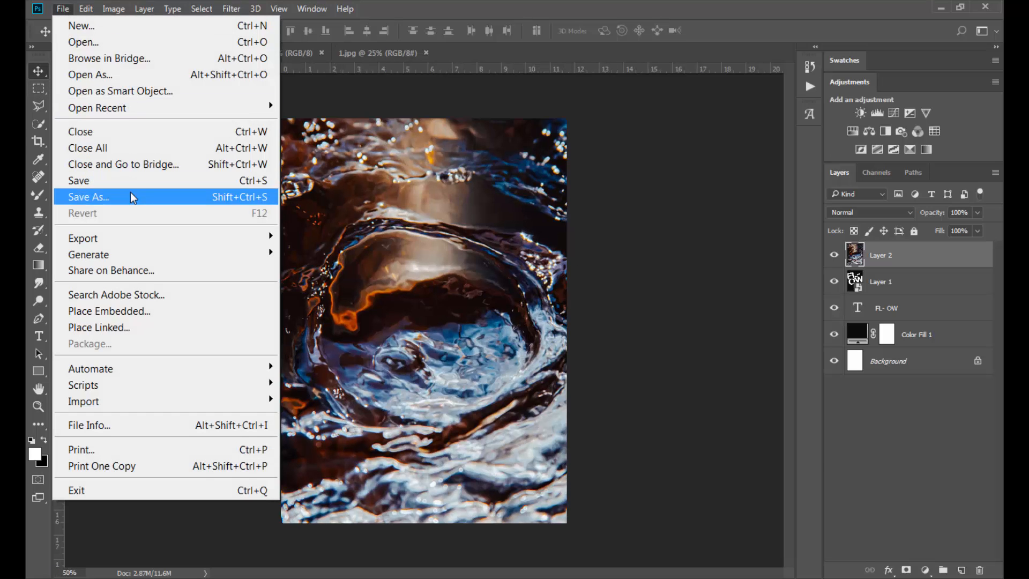
# - Save the poster as Displacement.psd
pyautogui.click(87, 197)
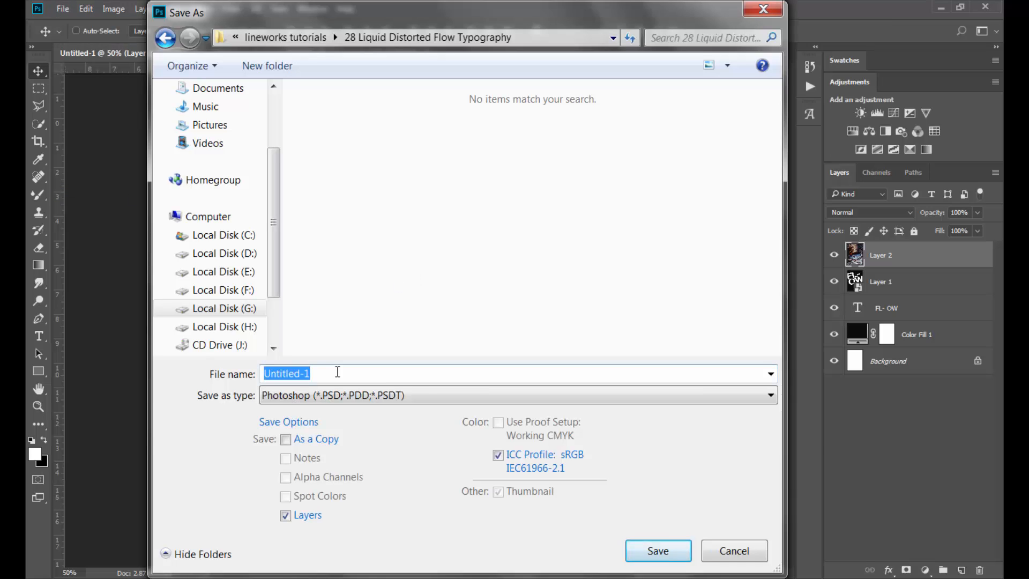
pyautogui.write('Displacement')
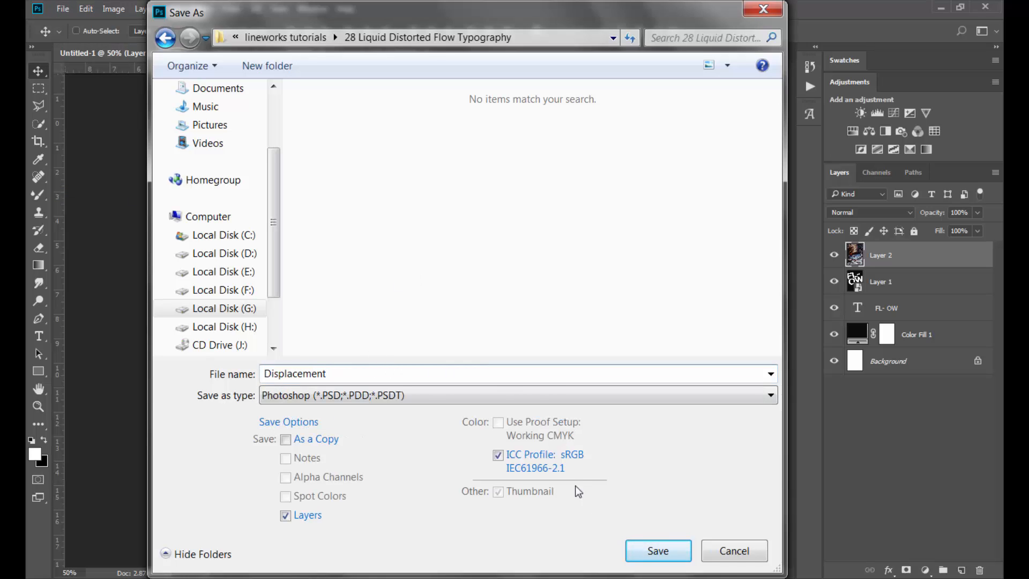
pyautogui.click(657, 549)
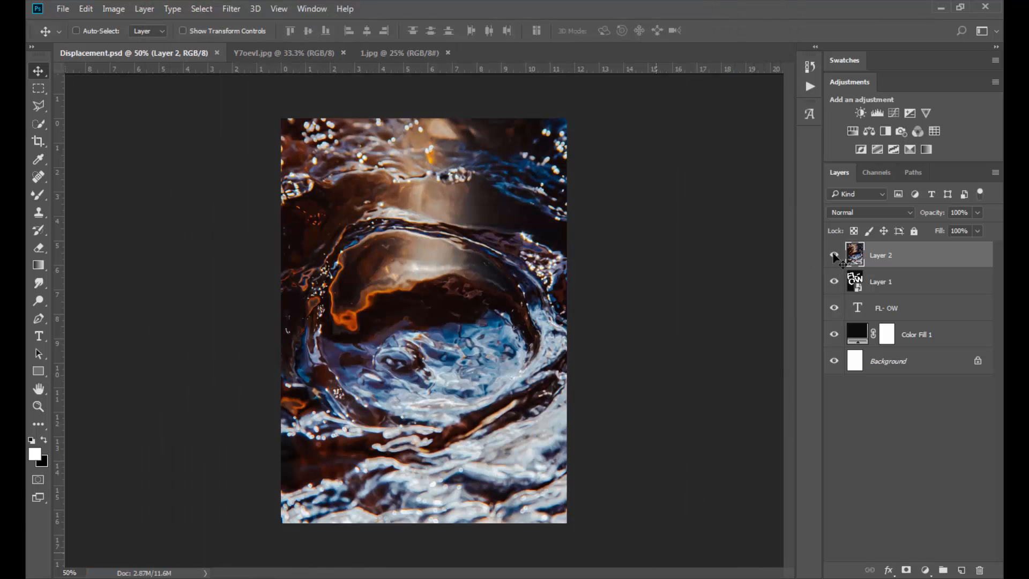
# - Hide the water photo layer and make the FL-OW smart object active
pyautogui.click(834, 255)
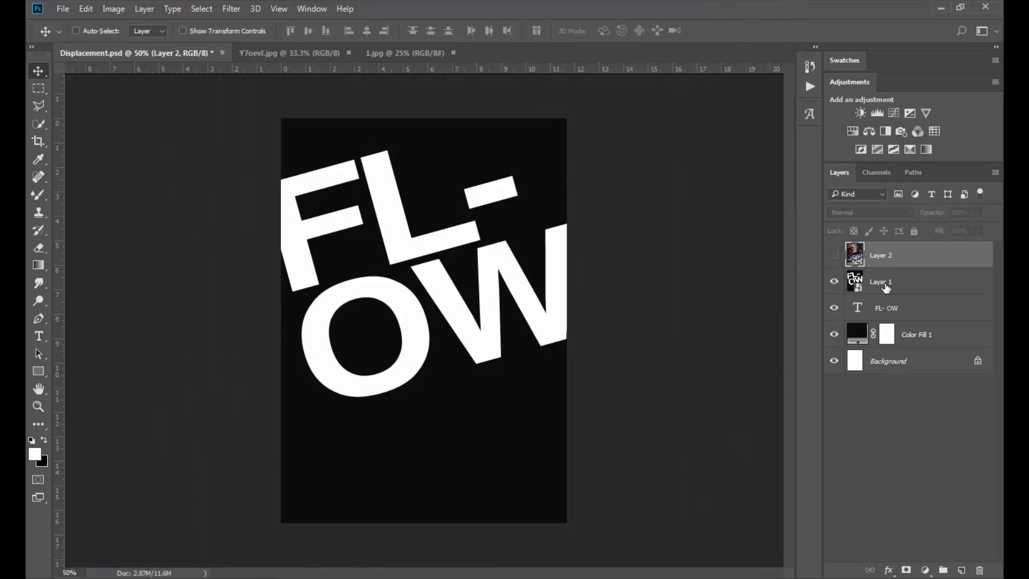
pyautogui.click(879, 281)
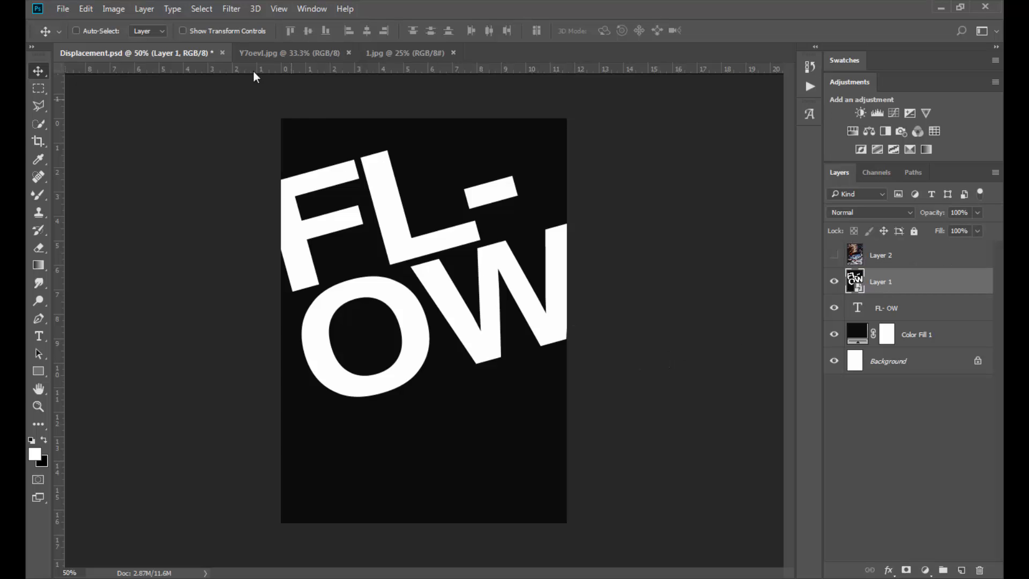
# - Apply Filter > Distort > Displace with scale 5, using Displacement.psd as the map
pyautogui.click(230, 9)
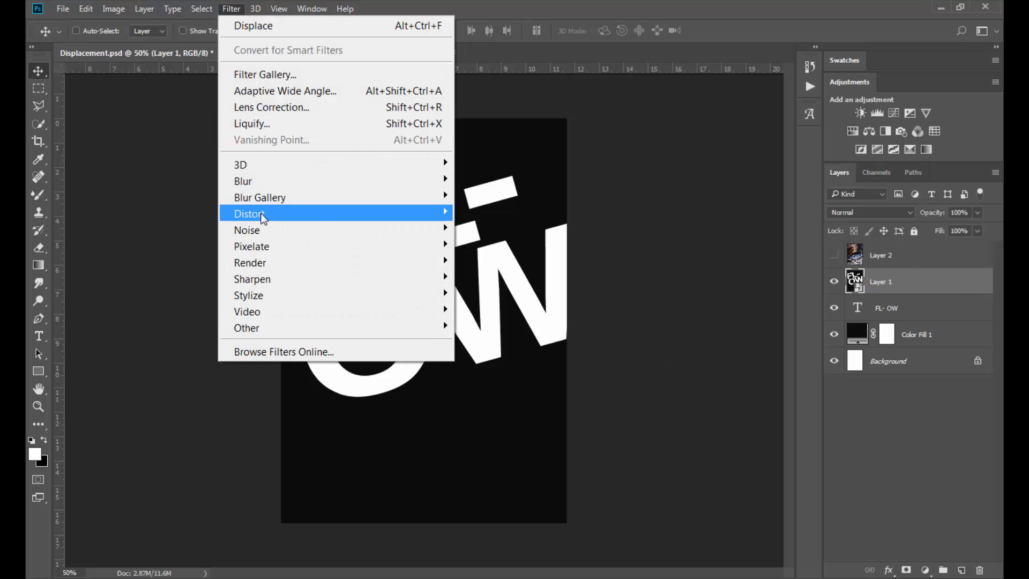
pyautogui.moveTo(262, 213)
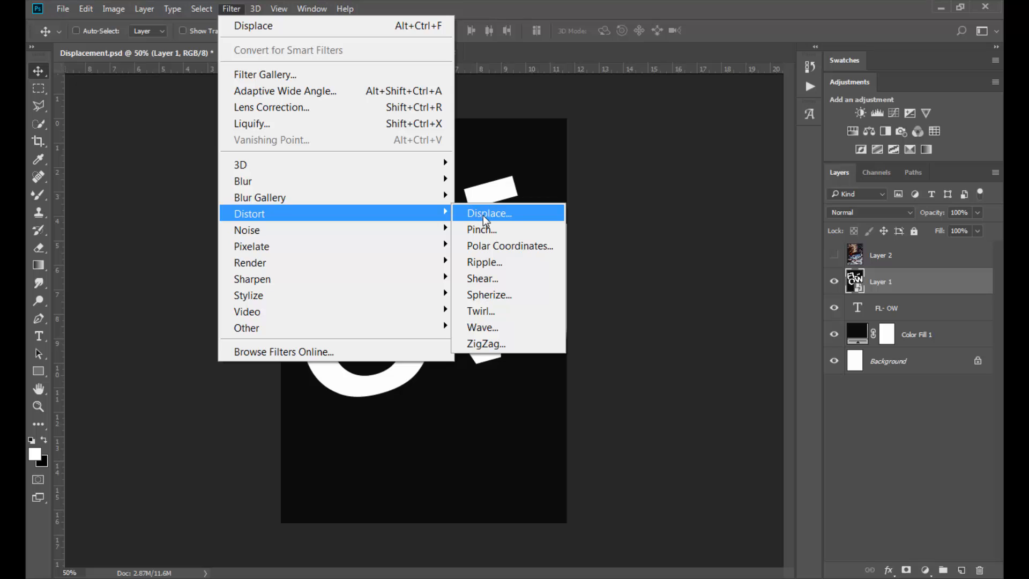
pyautogui.click(487, 212)
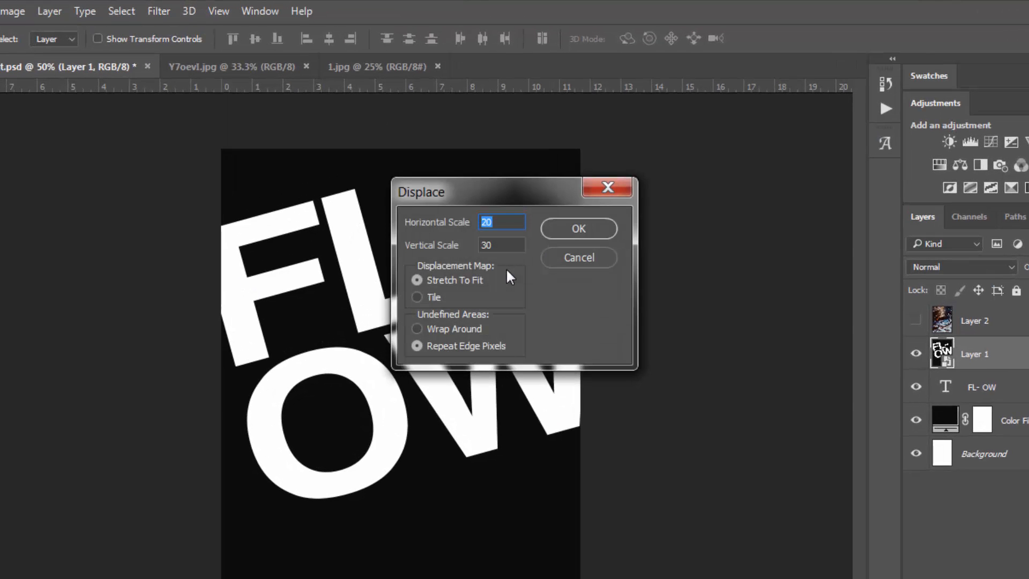
pyautogui.moveTo(451, 228)
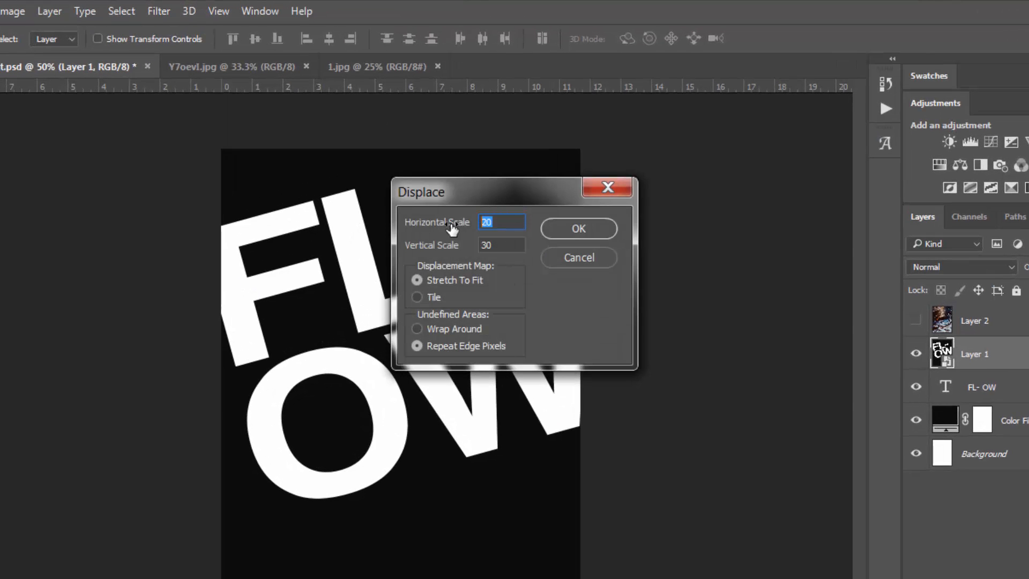
pyautogui.write('5')
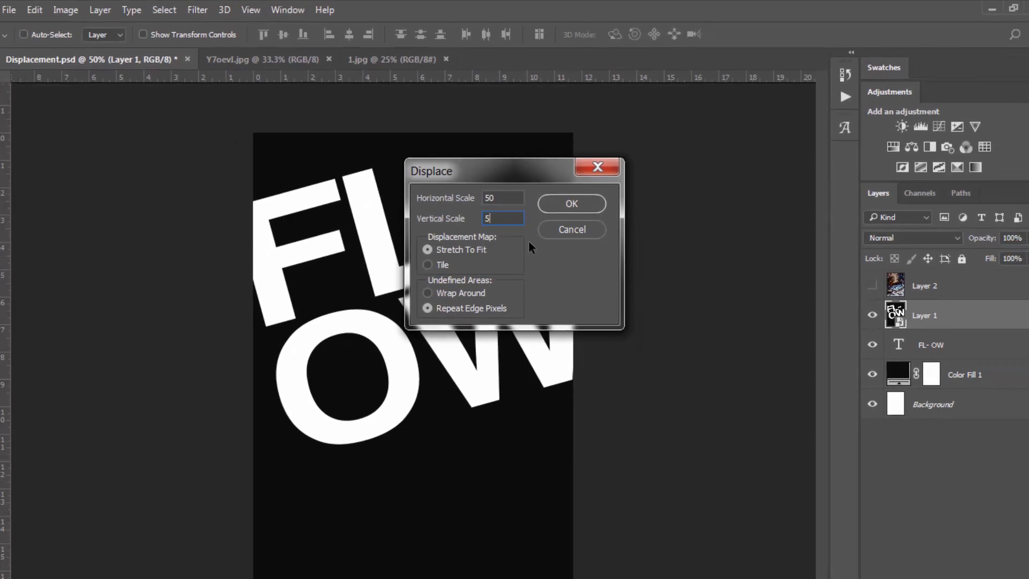
pyautogui.click(570, 204)
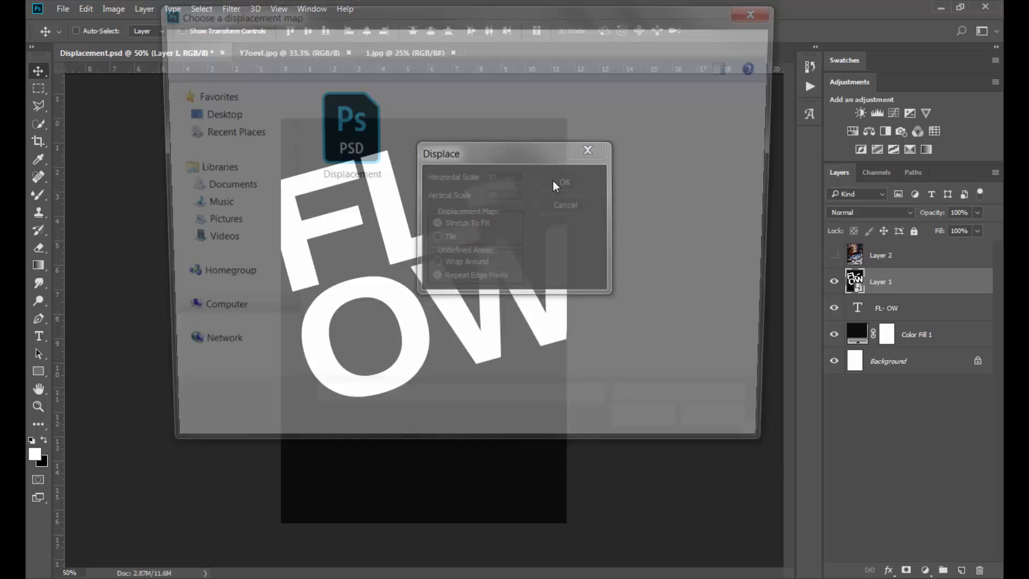
pyautogui.click(564, 182)
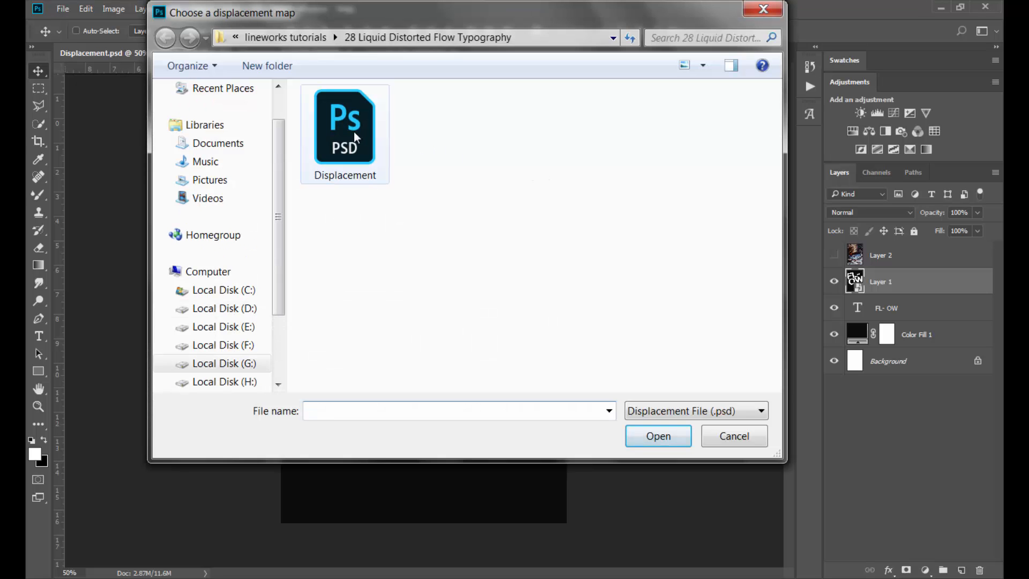
pyautogui.click(344, 128)
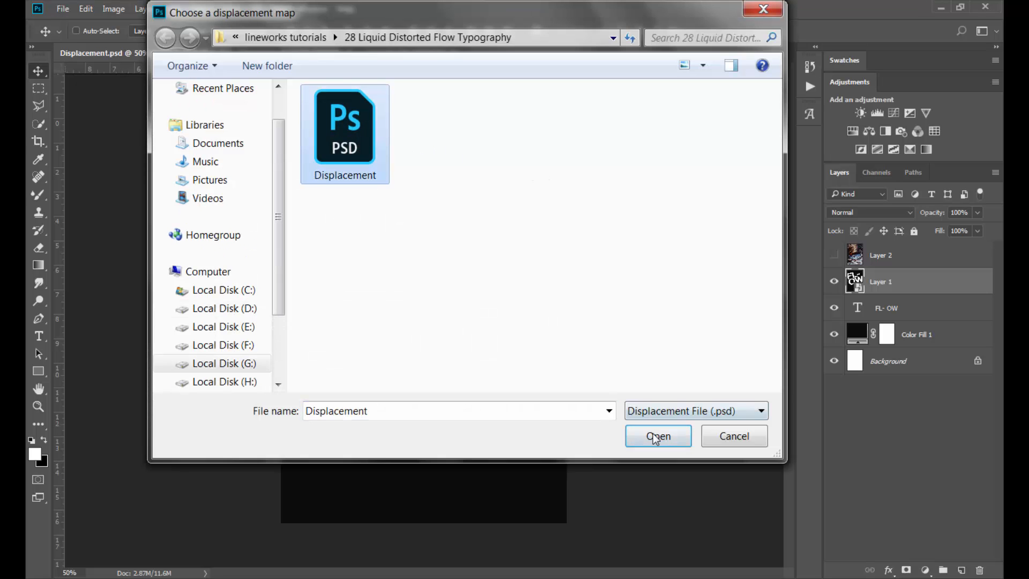
pyautogui.click(656, 436)
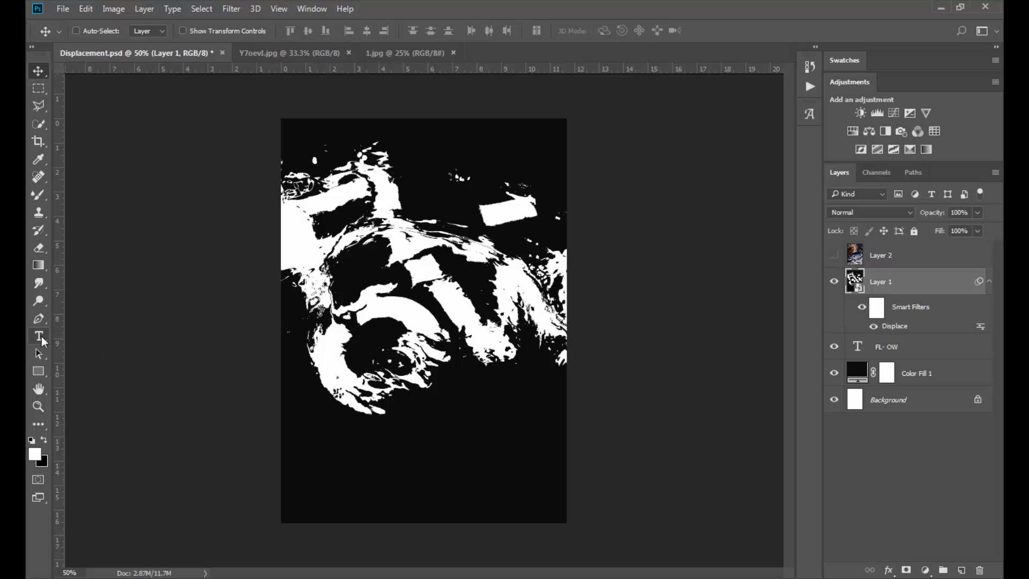
# - Add a lower-right credit text layer reading 'Poster Design' and 'by Lineworks'
pyautogui.click(39, 336)
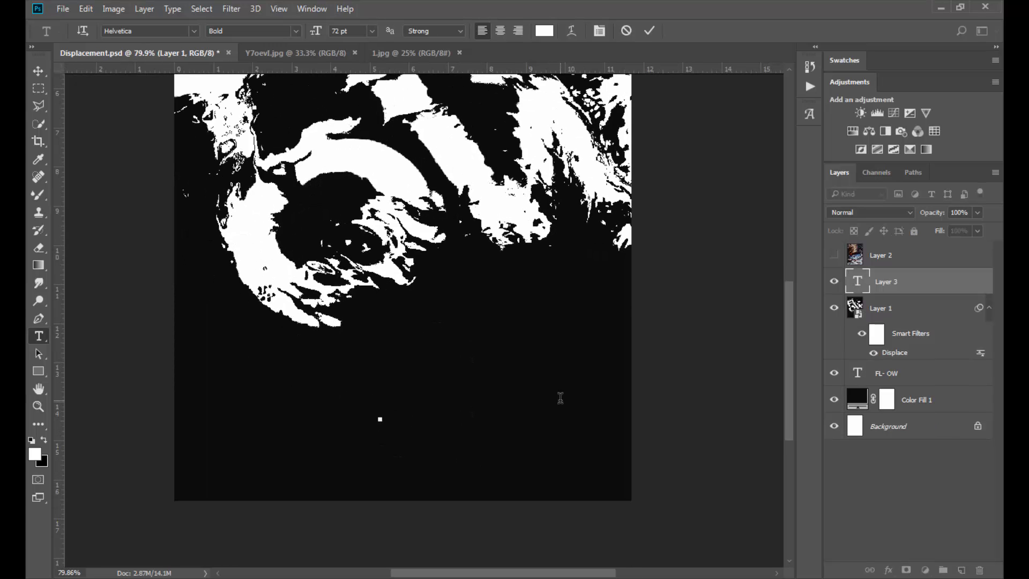
pyautogui.write('Poster Design')
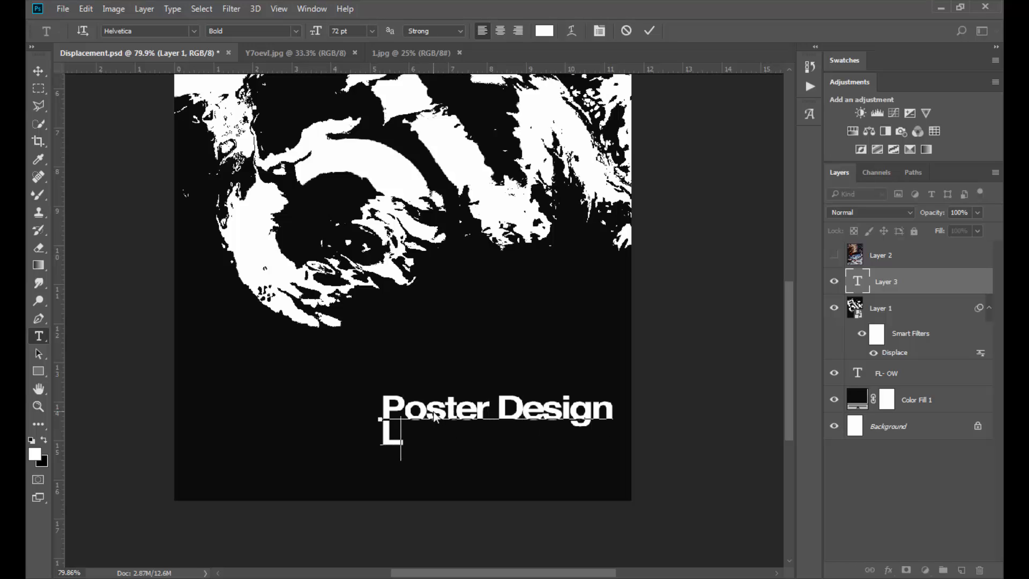
pyautogui.write('by Lineworks')
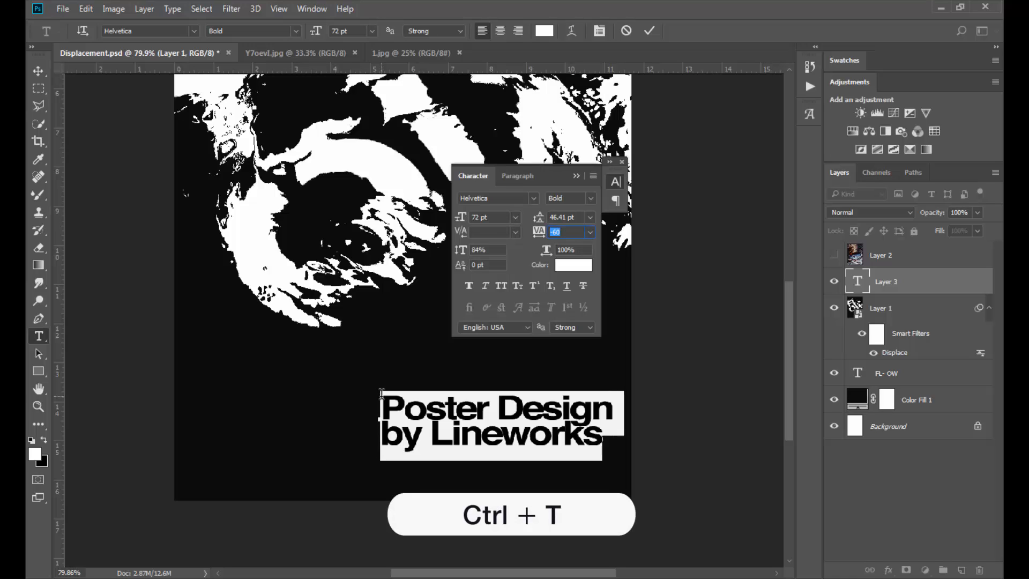
# - Set tracking to 0 and switch the first line from Bold to Regular weight
pyautogui.click(589, 232)
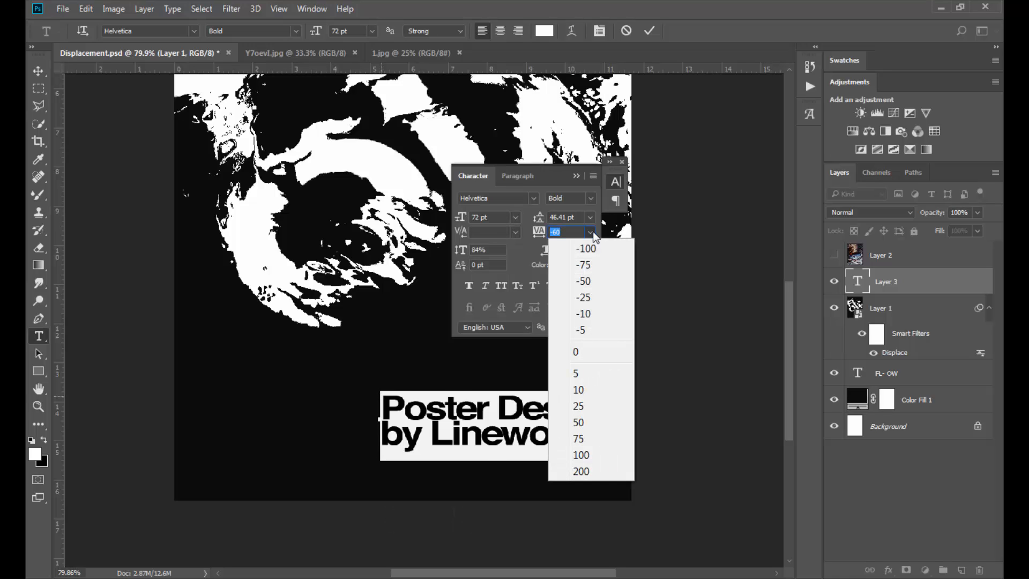
pyautogui.click(576, 351)
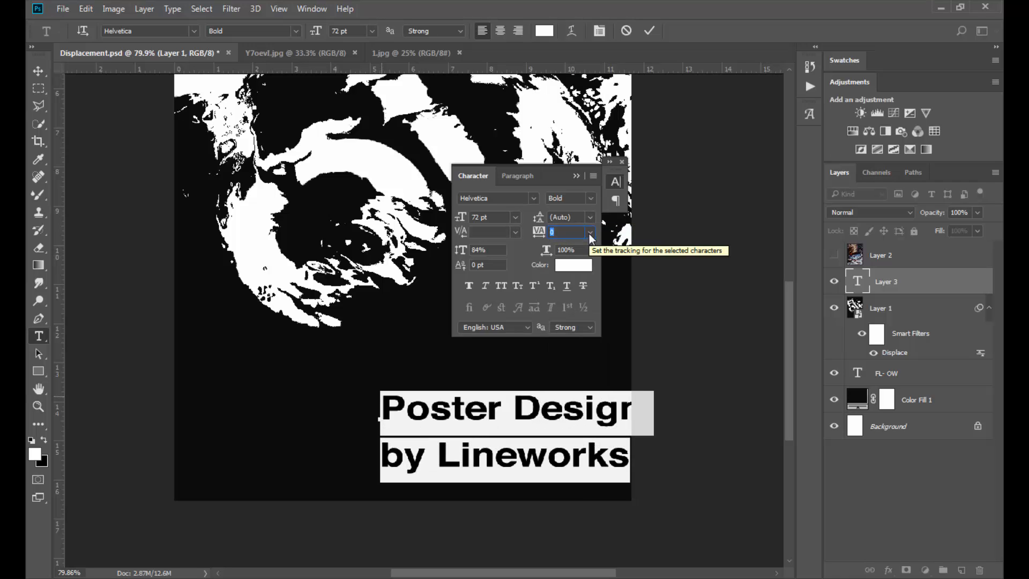
pyautogui.moveTo(525, 251)
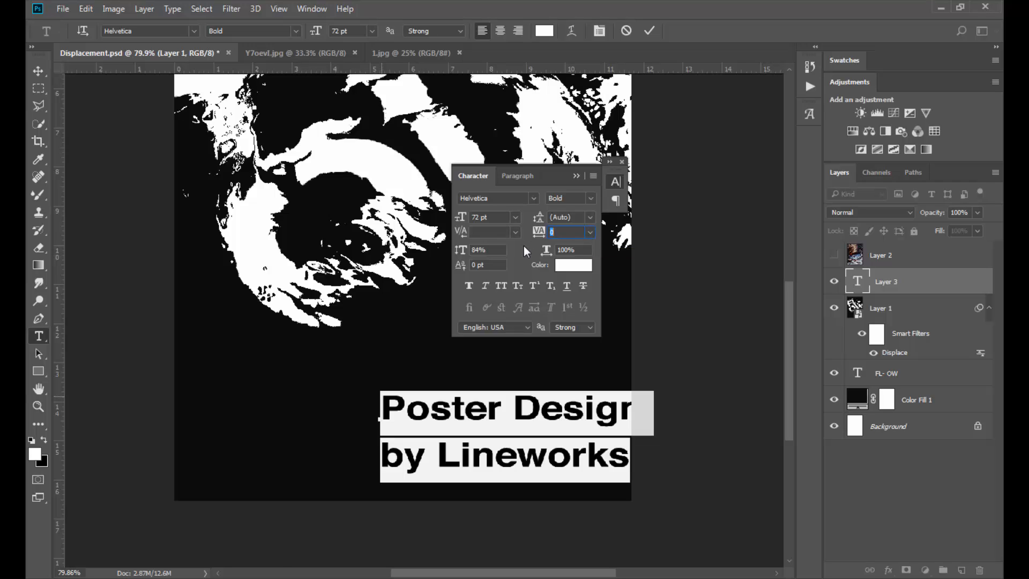
pyautogui.moveTo(524, 252)
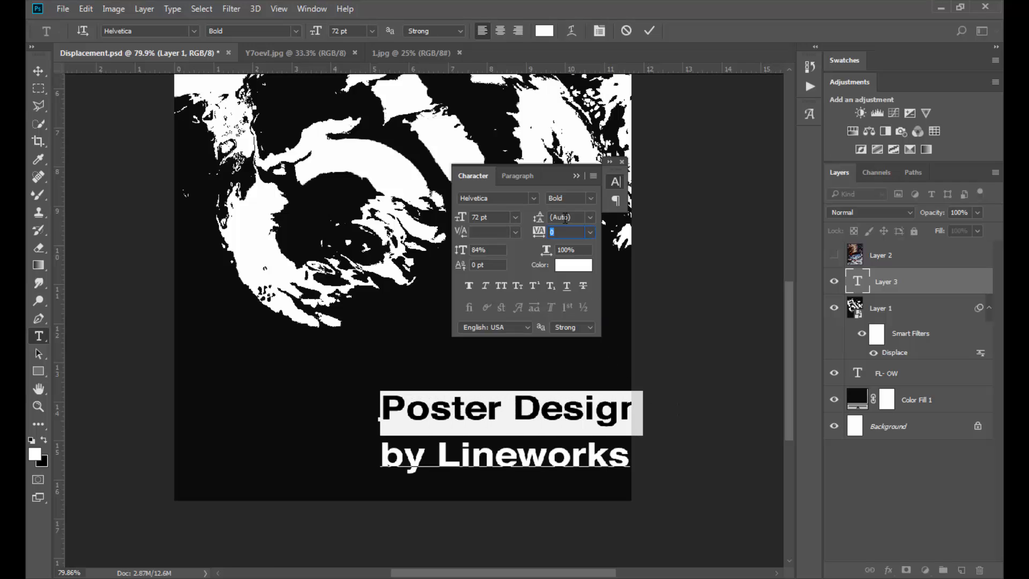
pyautogui.click(589, 197)
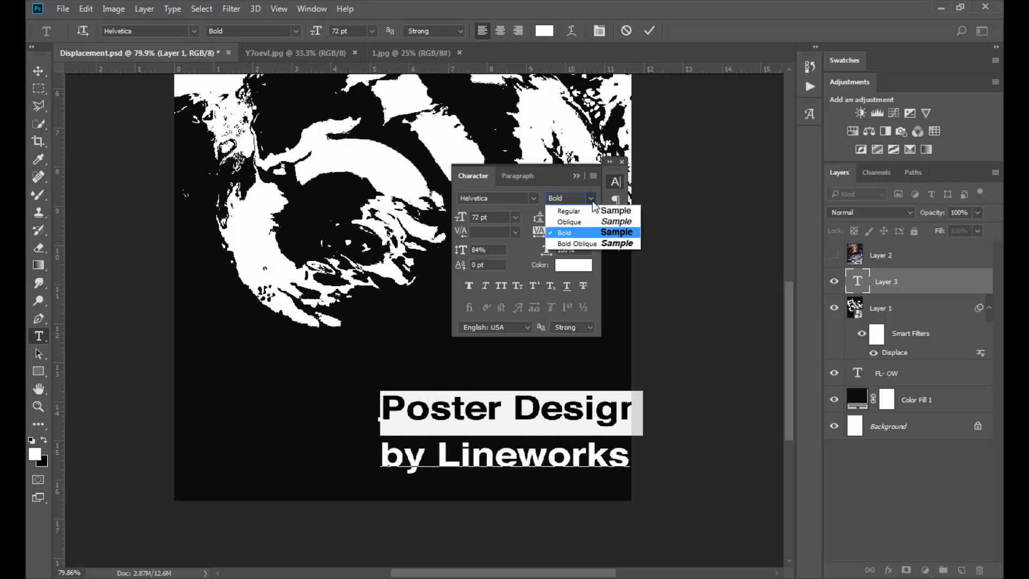
pyautogui.moveTo(581, 222)
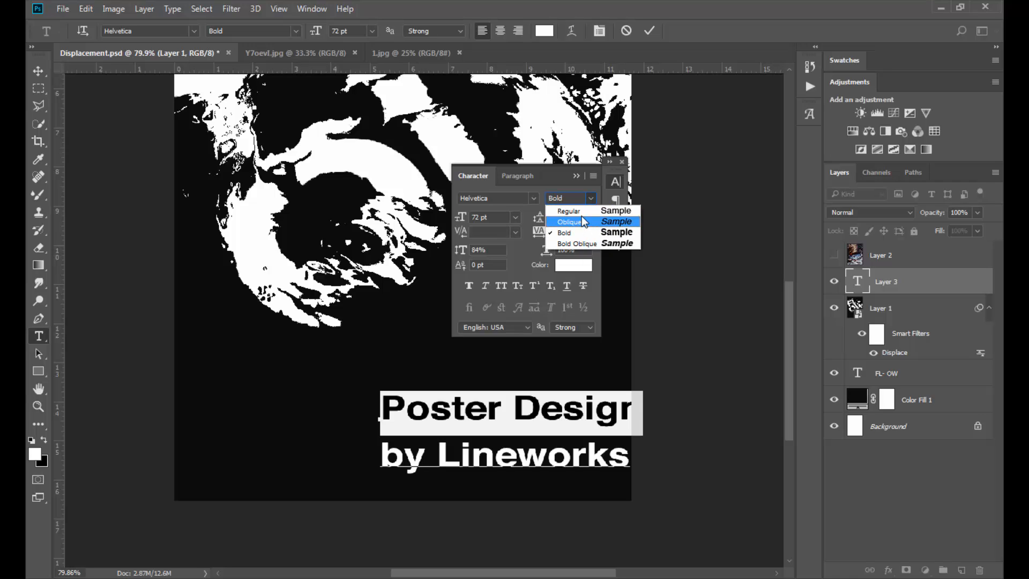
pyautogui.click(568, 211)
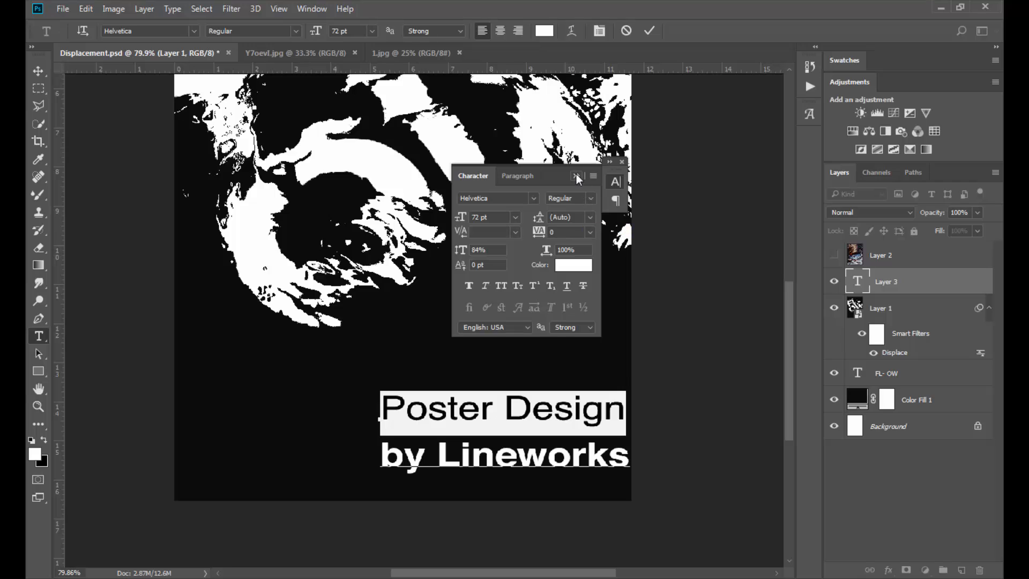
pyautogui.click(622, 162)
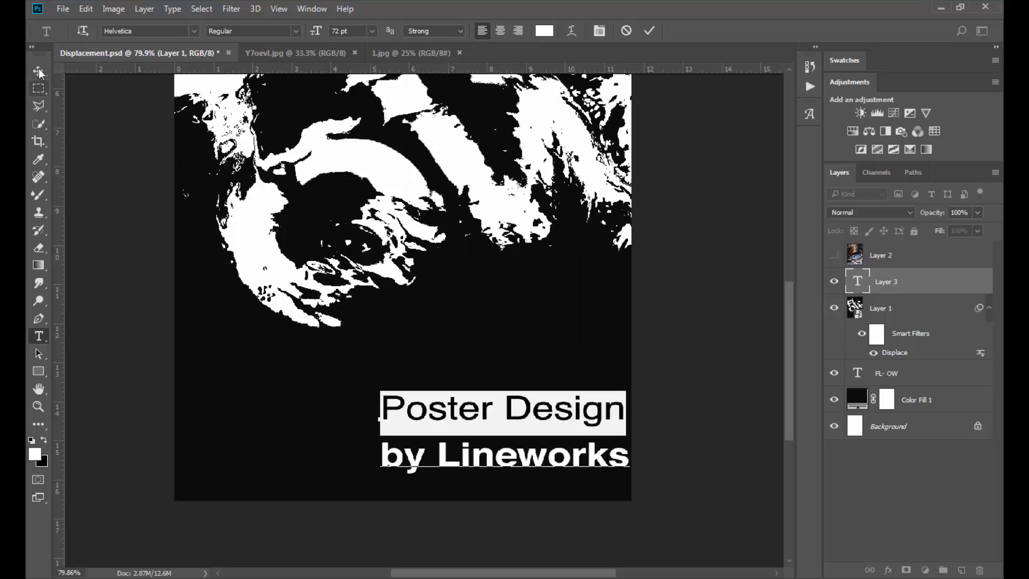
pyautogui.moveTo(45, 75)
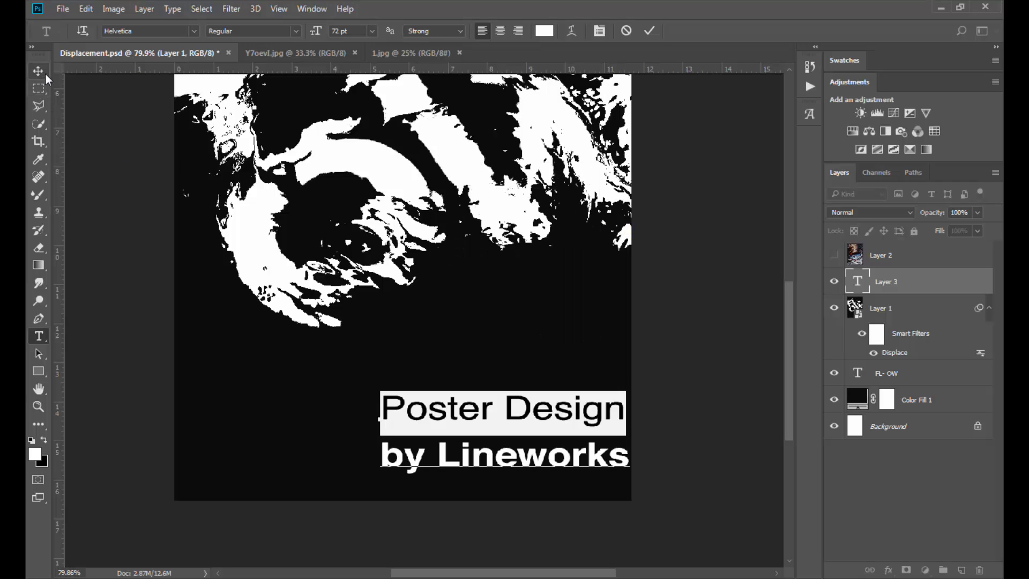
# - Shrink the committed credit text to the bottom right and retype its duplicate as 'Twenty 20 / November, 4'
pyautogui.click(39, 71)
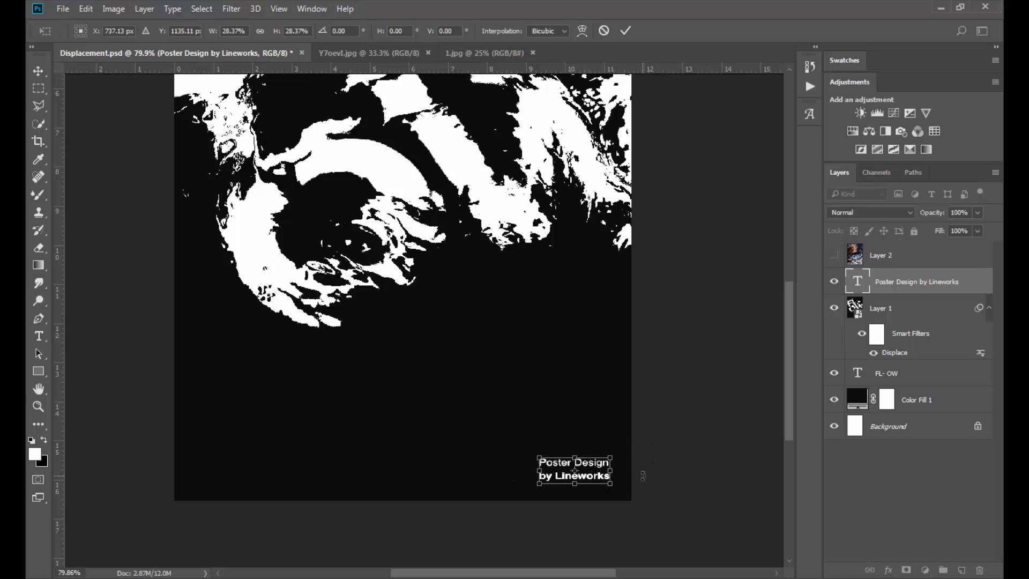
pyautogui.click(625, 30)
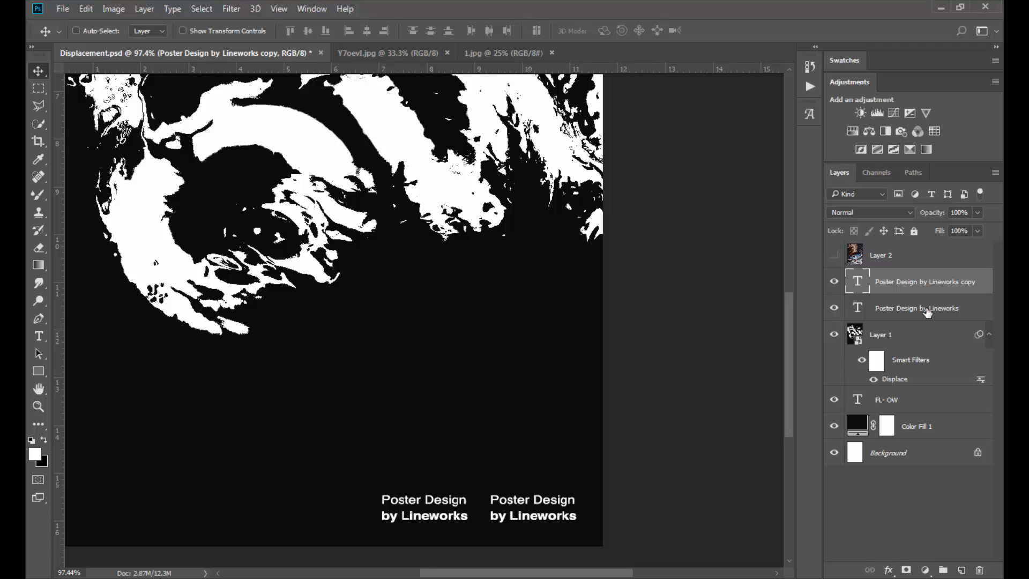
pyautogui.click(916, 308)
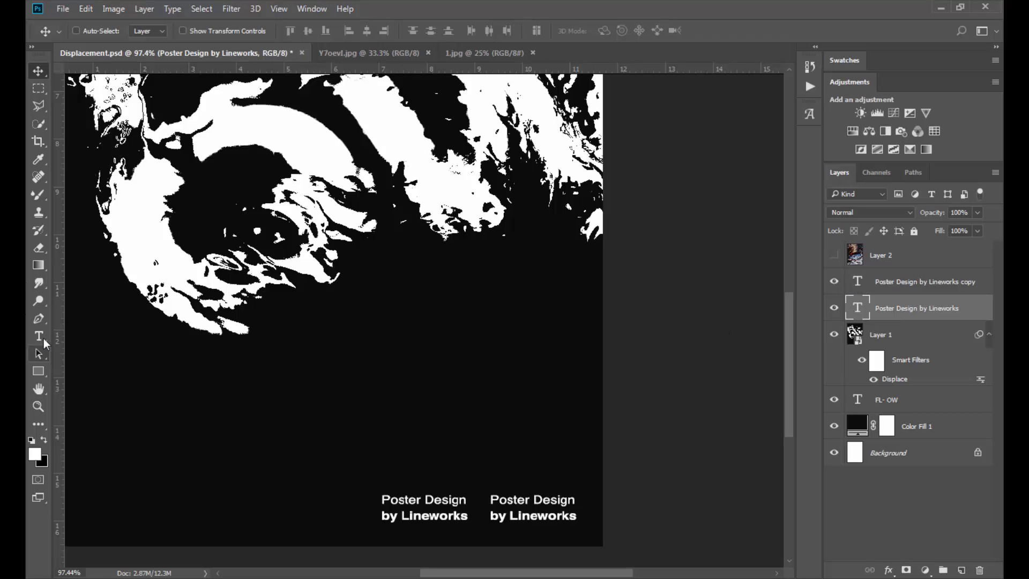
pyautogui.click(39, 335)
pyautogui.write('Twenty 20 November, 4')
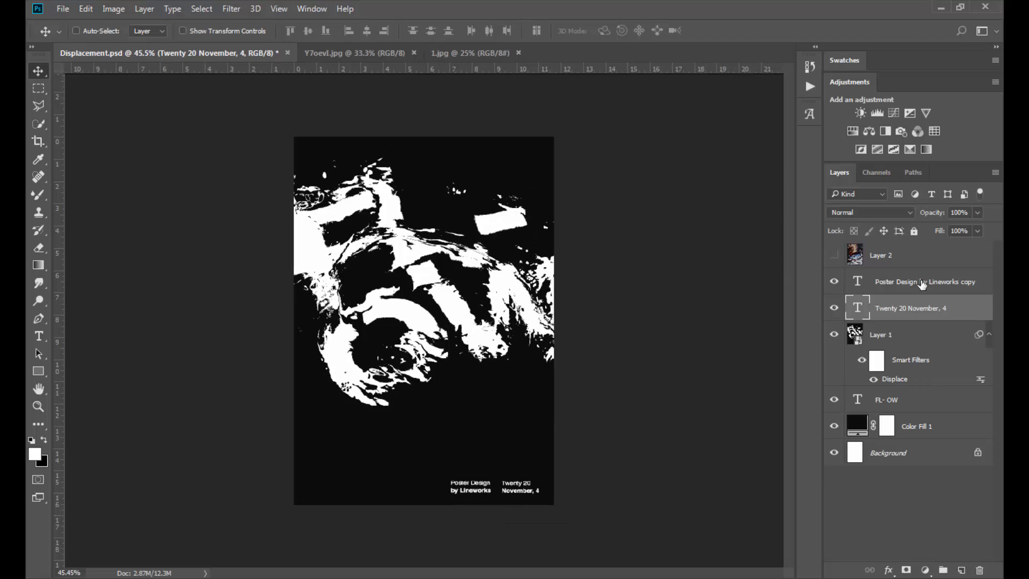
pyautogui.click(925, 281)
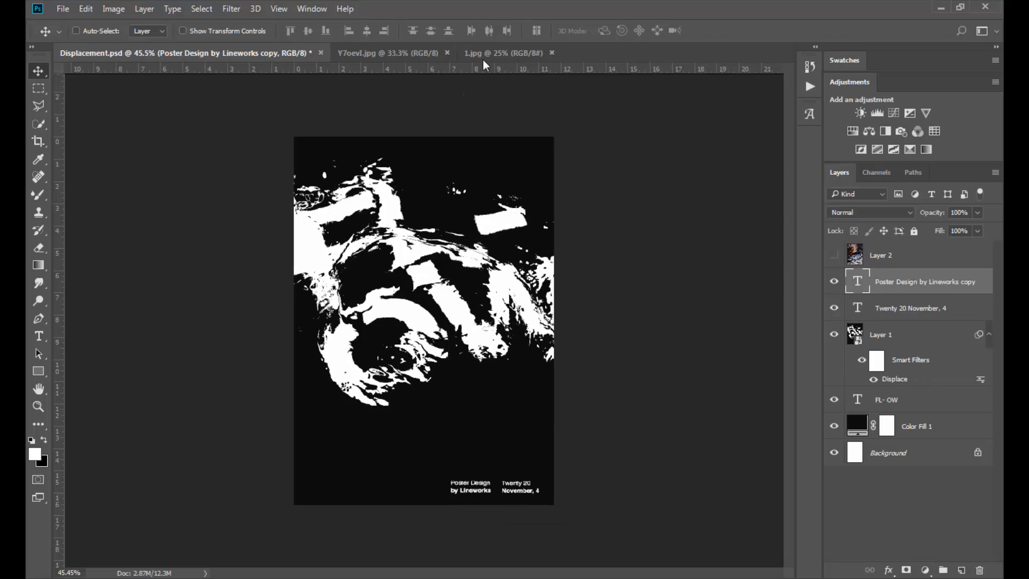
# - Paste the dusty texture from 1.jpg into Displacement.psd as a new layer scaled to cover the page
pyautogui.click(502, 53)
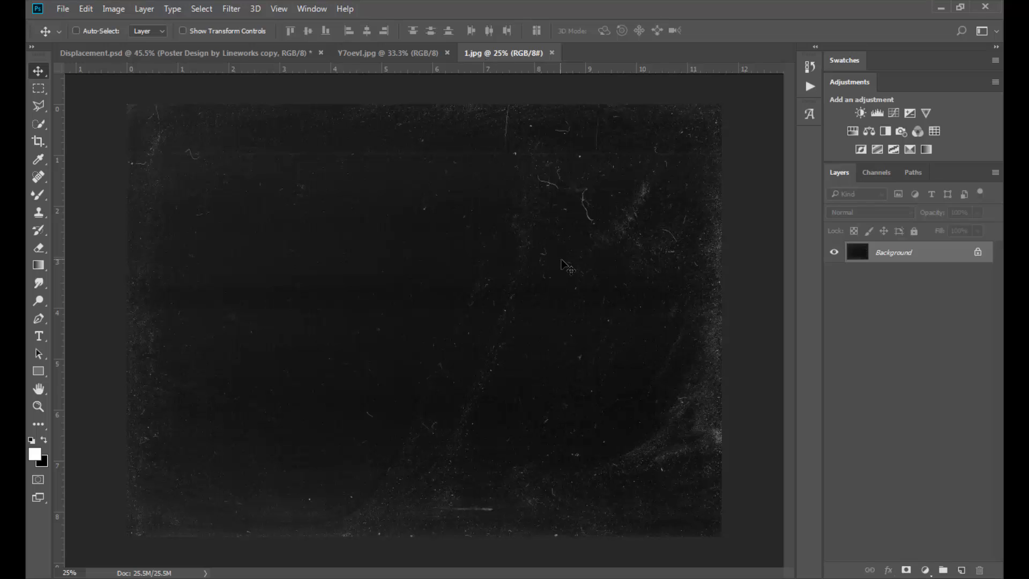
pyautogui.moveTo(185, 58)
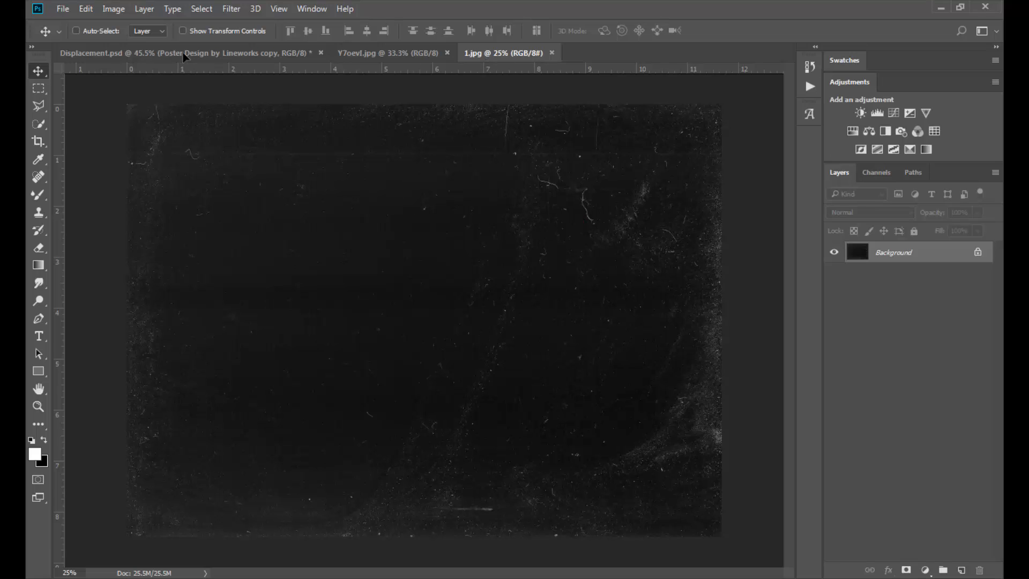
pyautogui.click(184, 52)
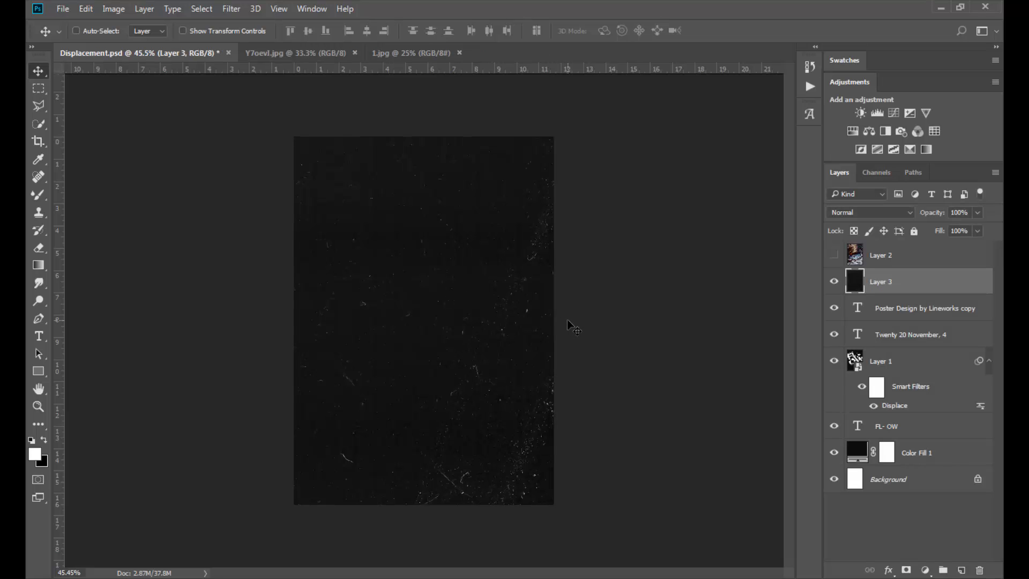
pyautogui.press('ctrl+t')
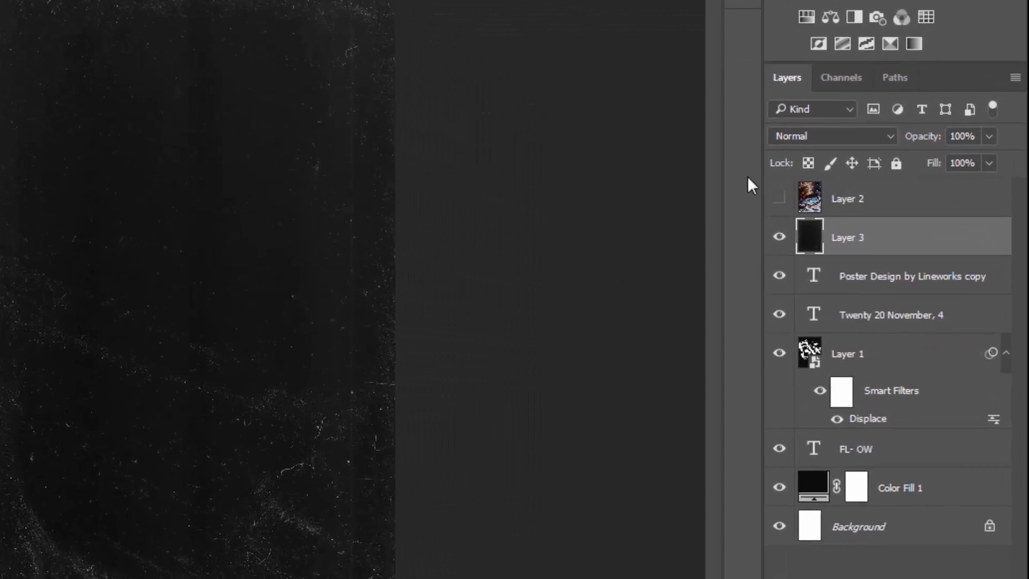
# - Try Screen and Linear Dodge on the texture layer, then settle on Lighten blend at 87% fill
pyautogui.click(829, 136)
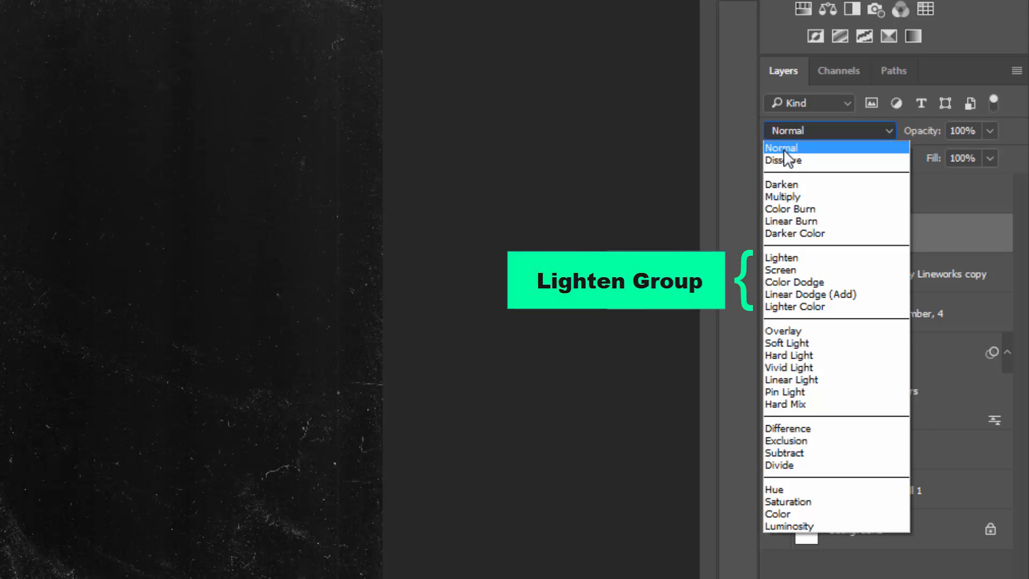
pyautogui.click(780, 270)
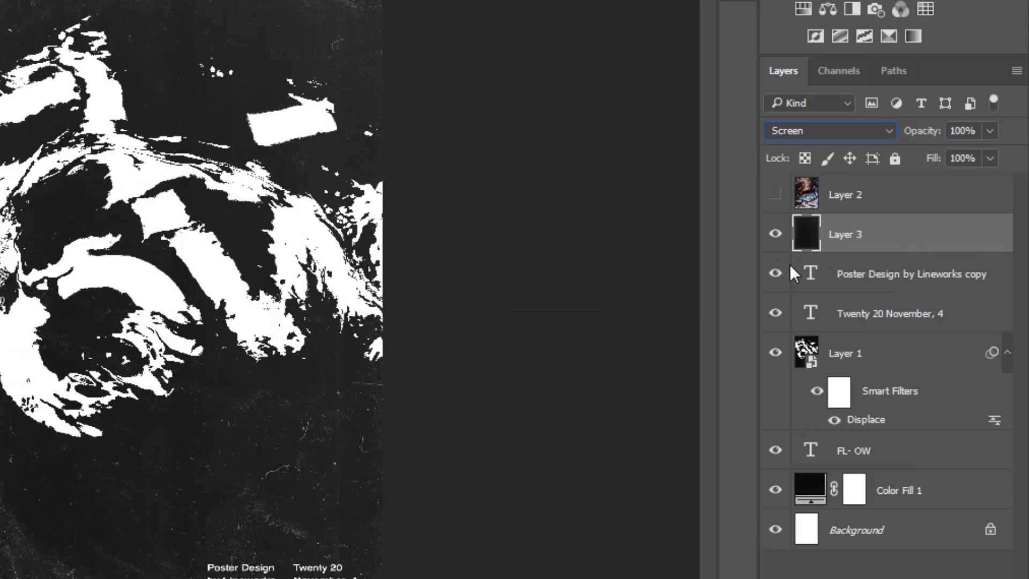
pyautogui.click(828, 131)
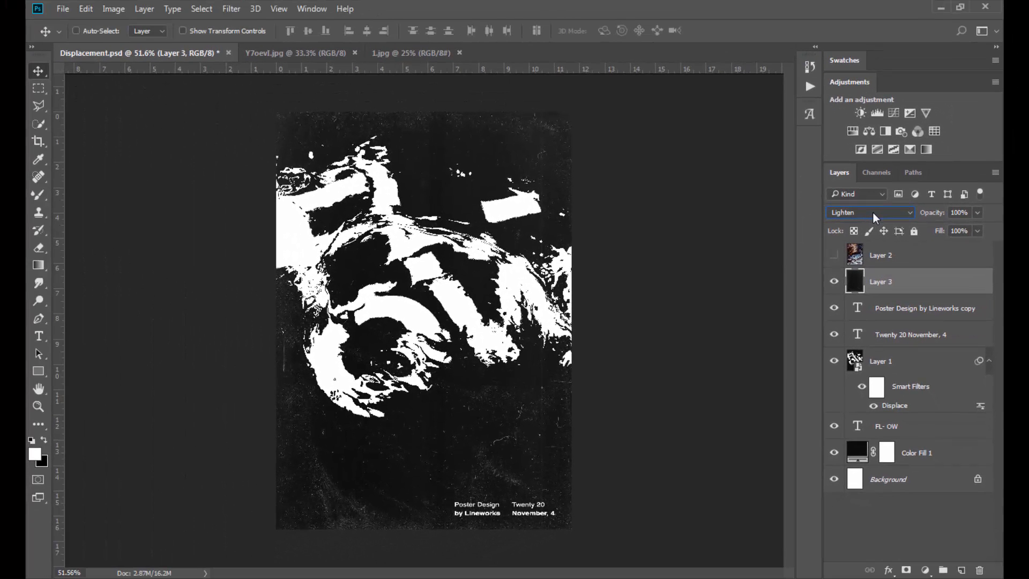
pyautogui.click(869, 212)
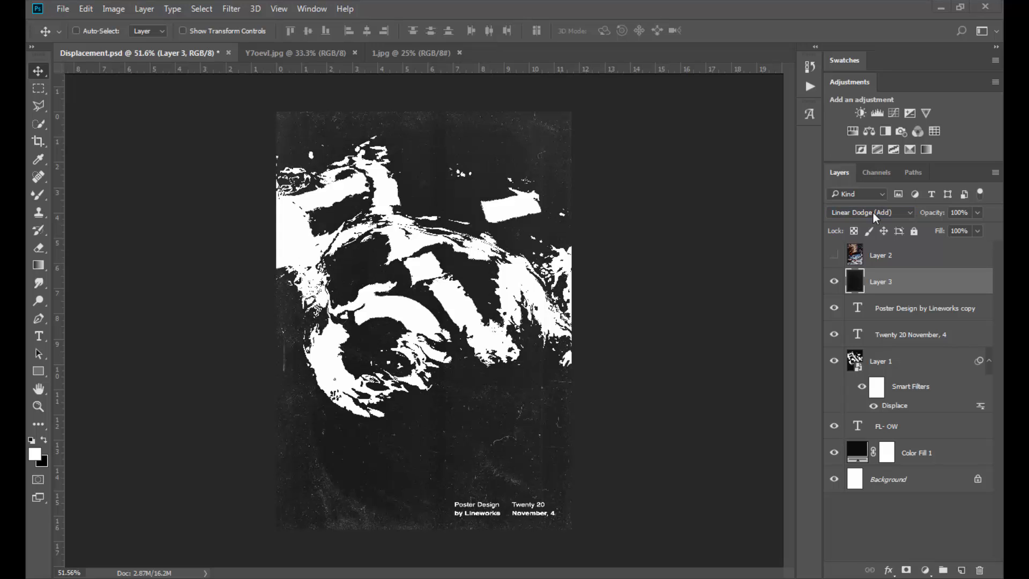
pyautogui.click(868, 212)
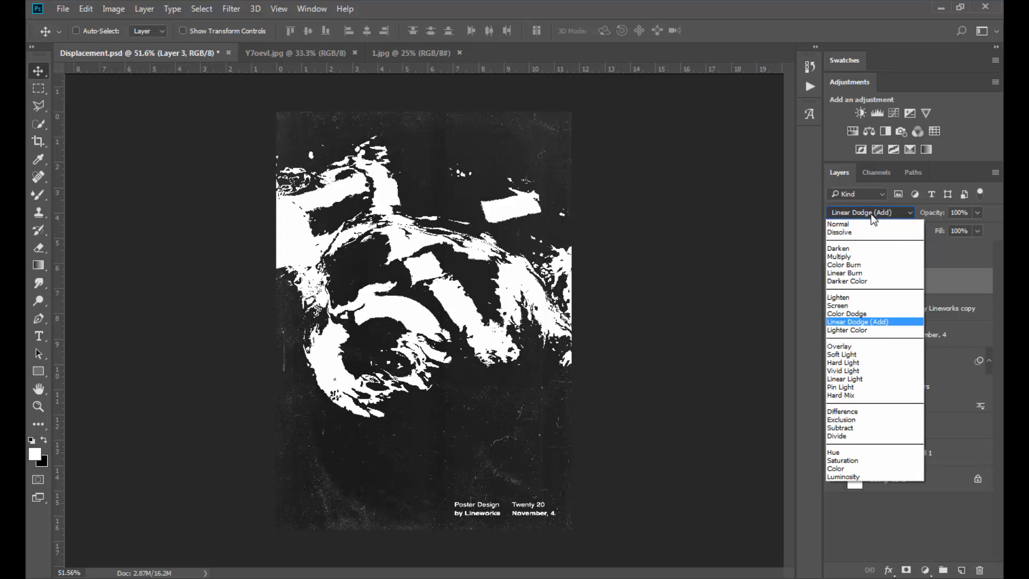
pyautogui.click(837, 296)
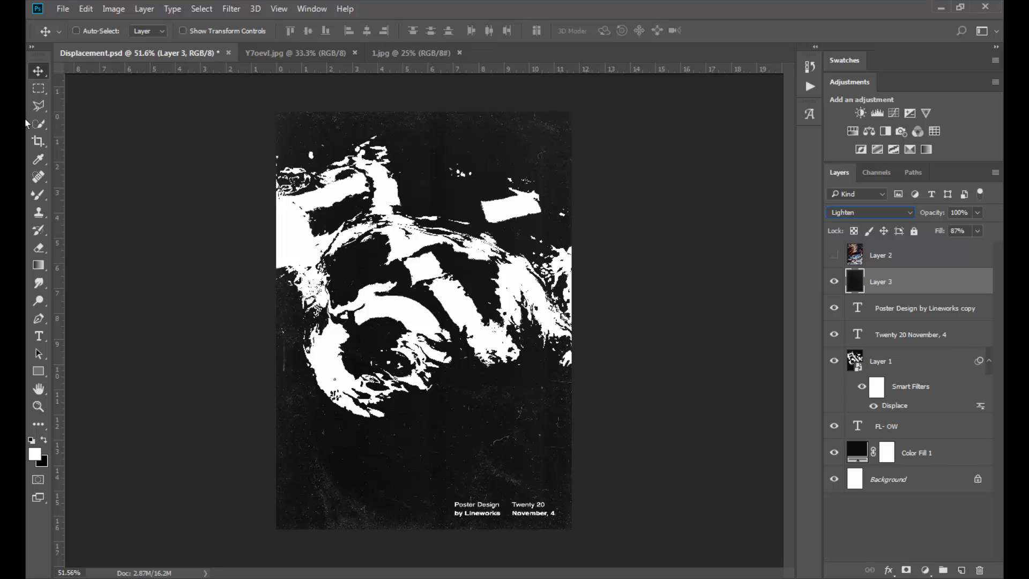
pyautogui.moveTo(686, 299)
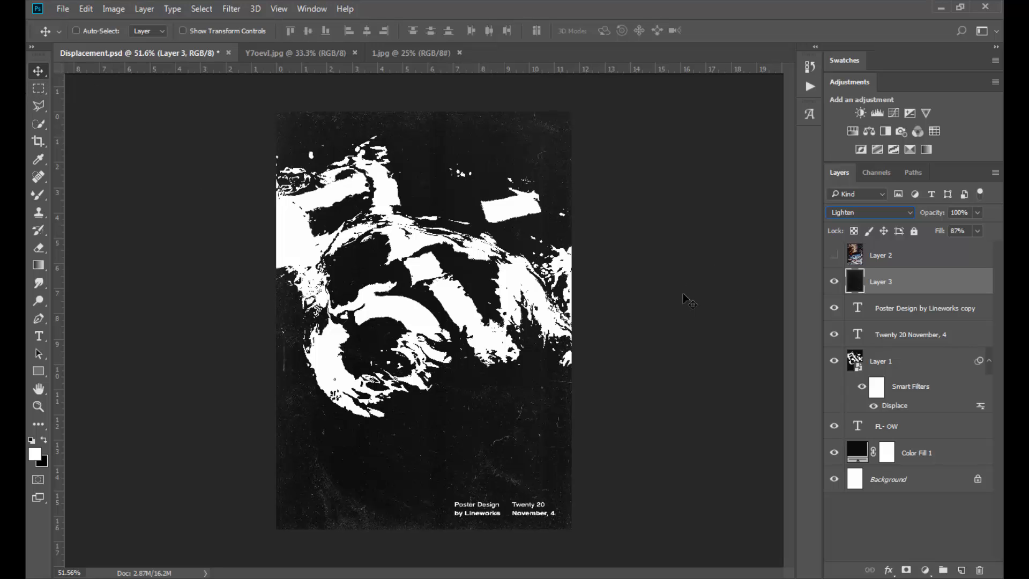